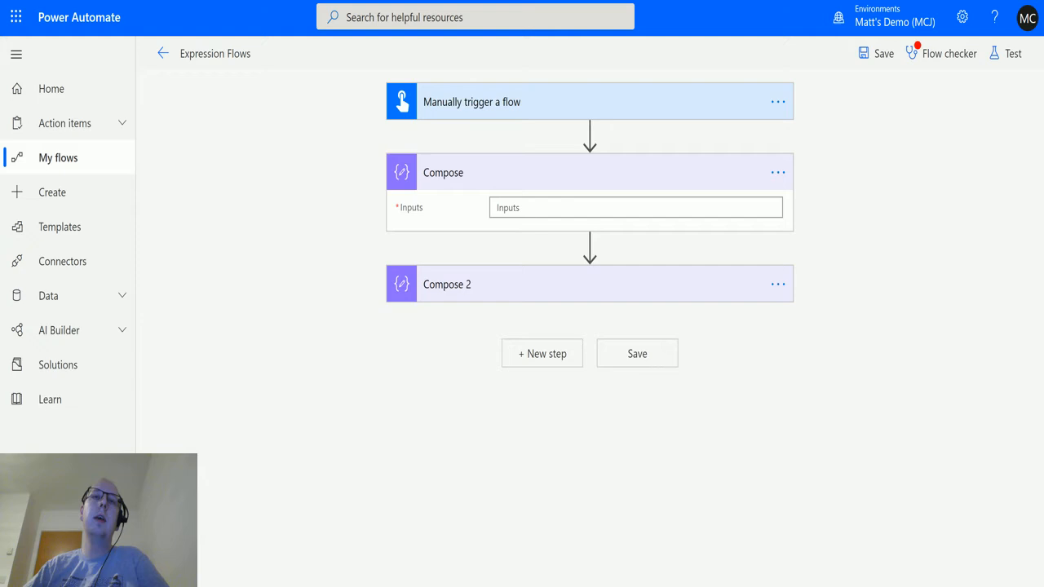
pyautogui.moveTo(231, 216)
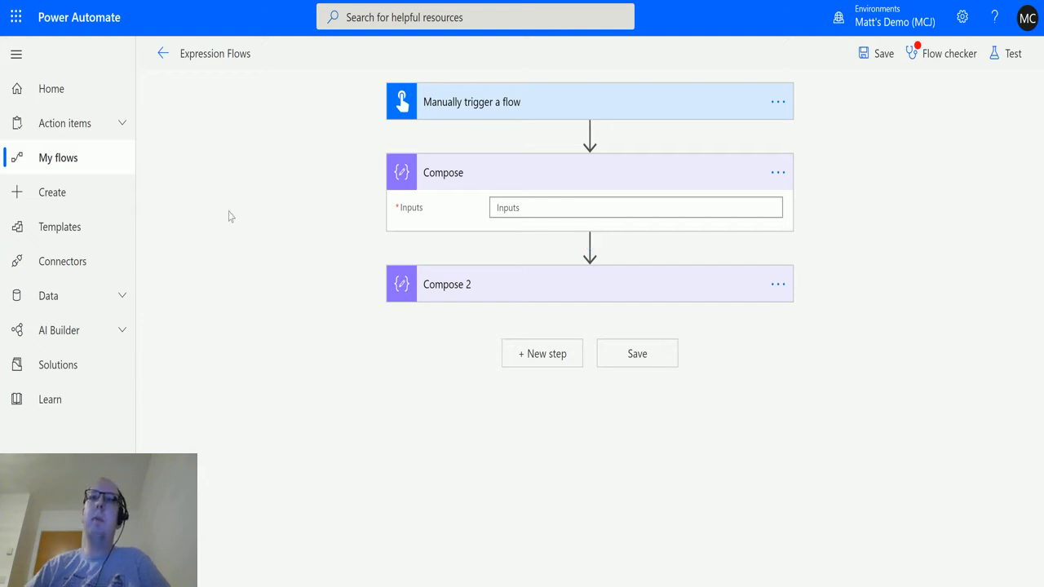
pyautogui.moveTo(483, 120)
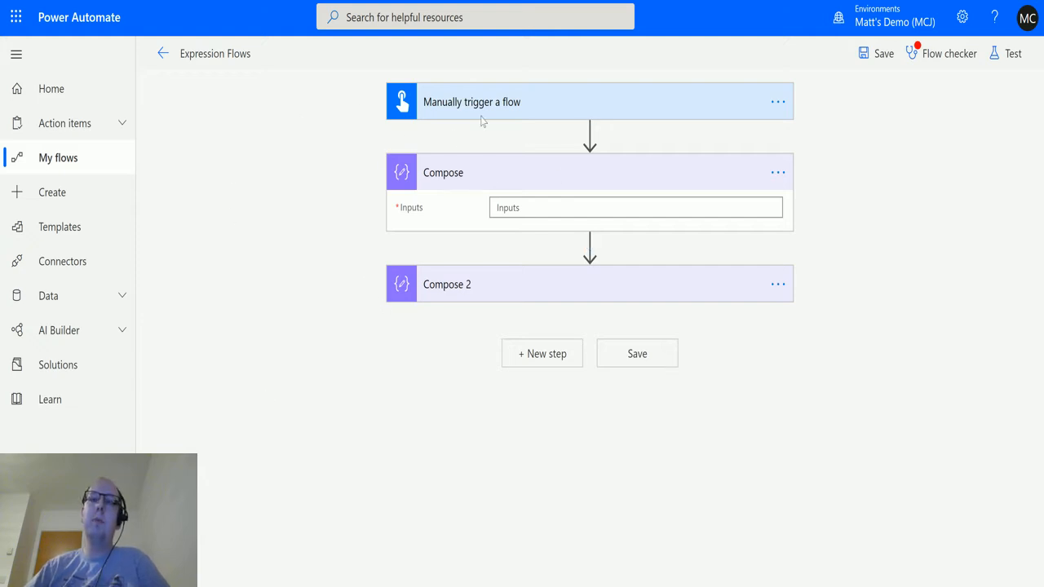
pyautogui.moveTo(489, 190)
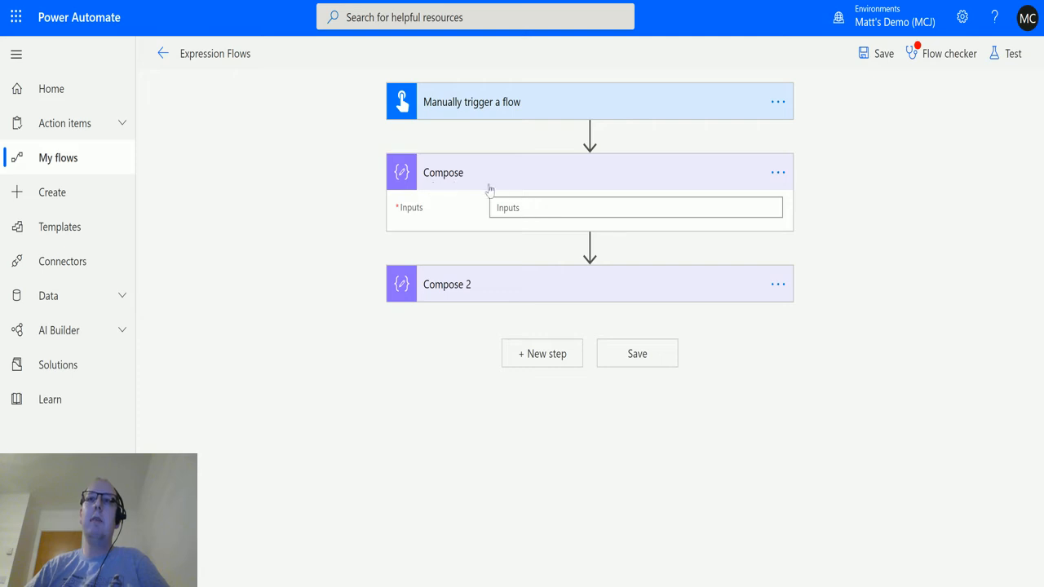
# Bring up the expression function list for Compose's inputs and scroll to the Math functions with min().
pyautogui.click(636, 207)
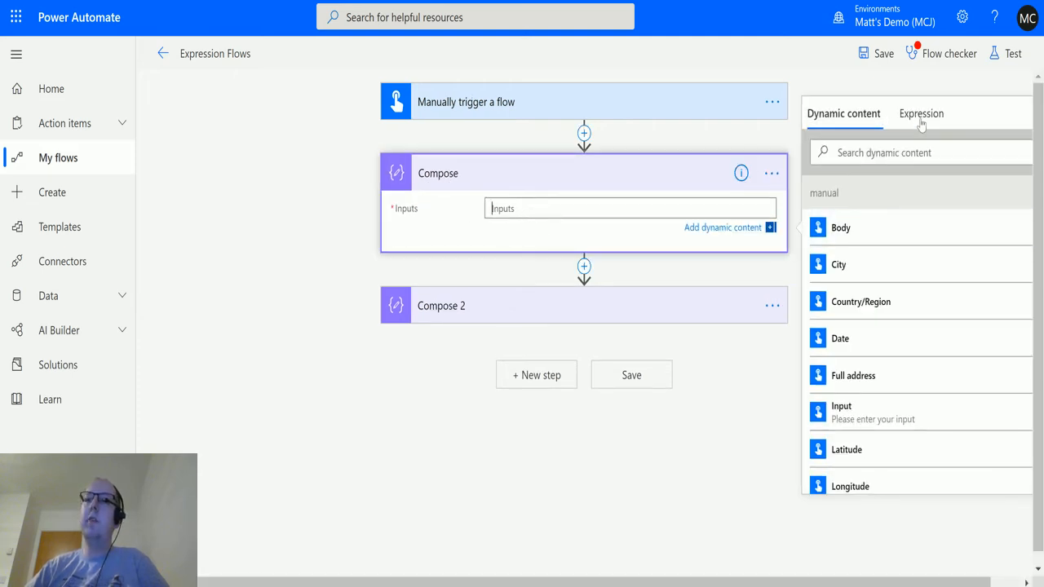
pyautogui.click(920, 113)
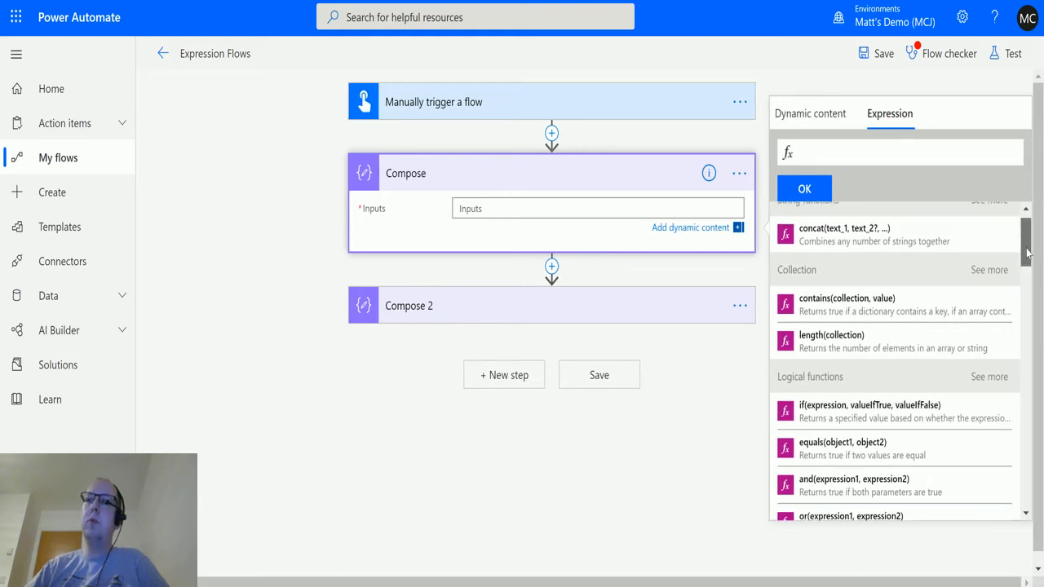
pyautogui.scroll(-3)
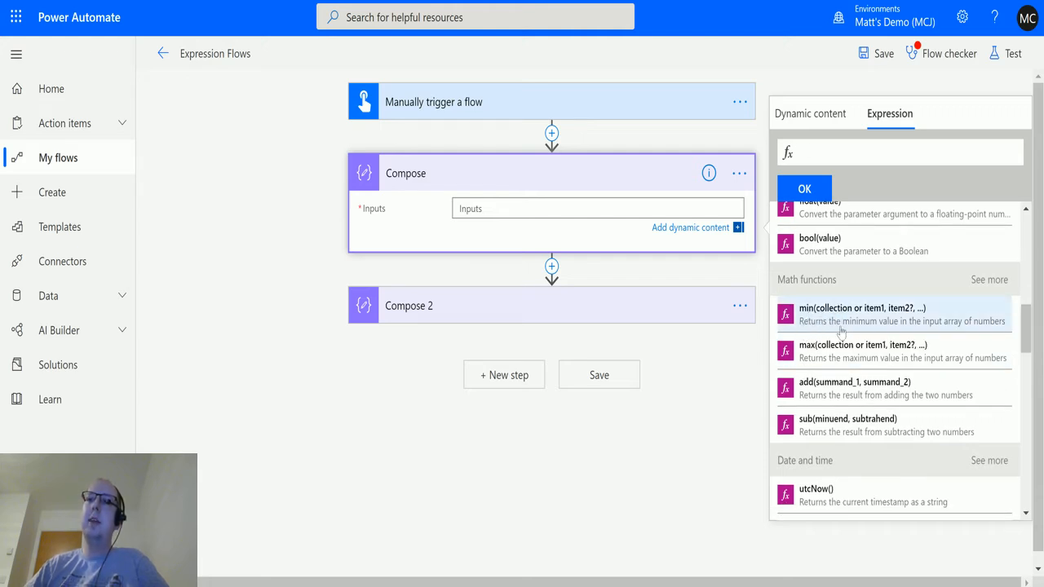
pyautogui.moveTo(828, 314)
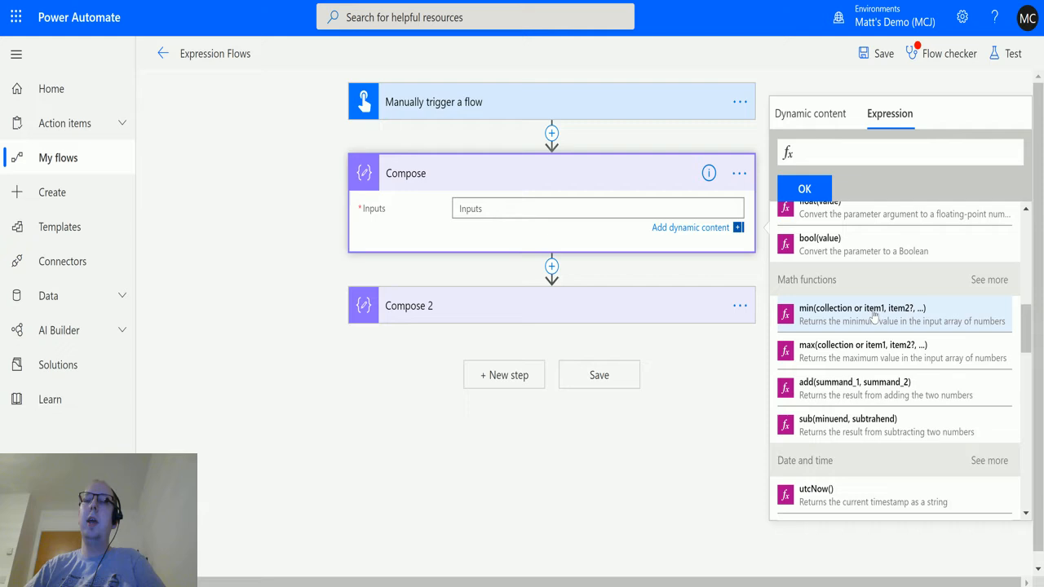
pyautogui.moveTo(889, 307)
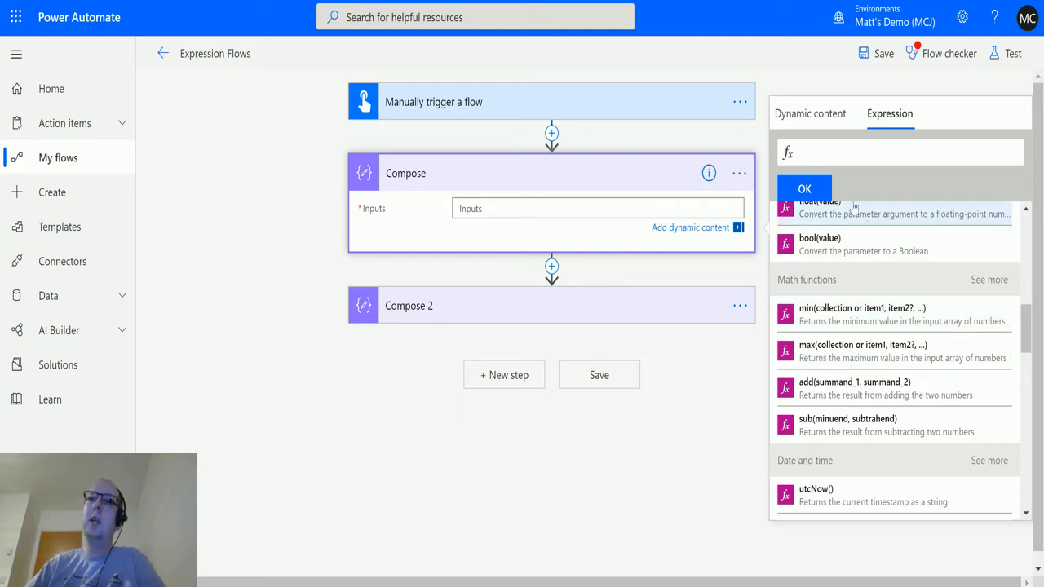
pyautogui.moveTo(953, 351)
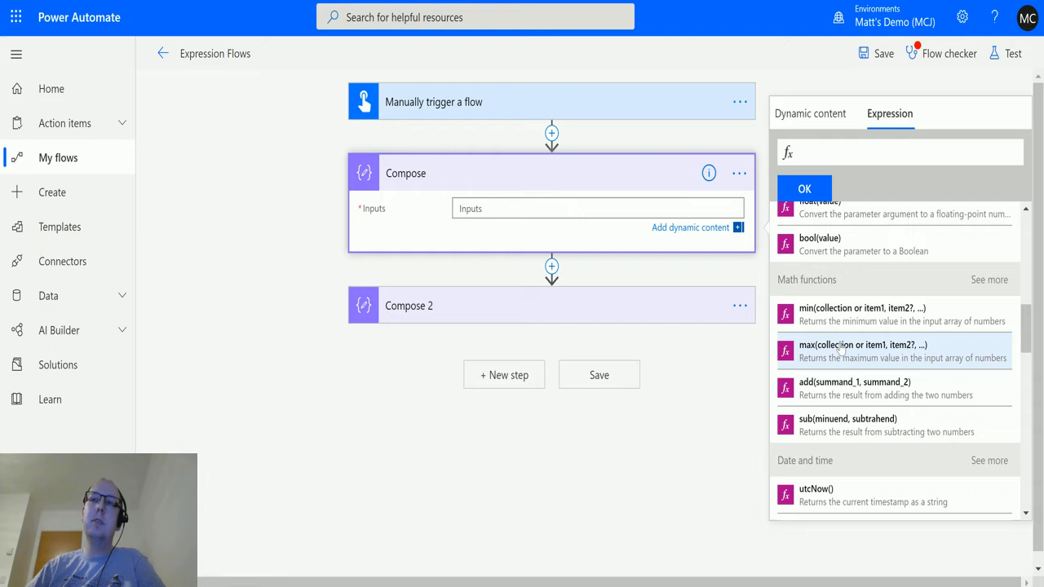
pyautogui.moveTo(835, 314)
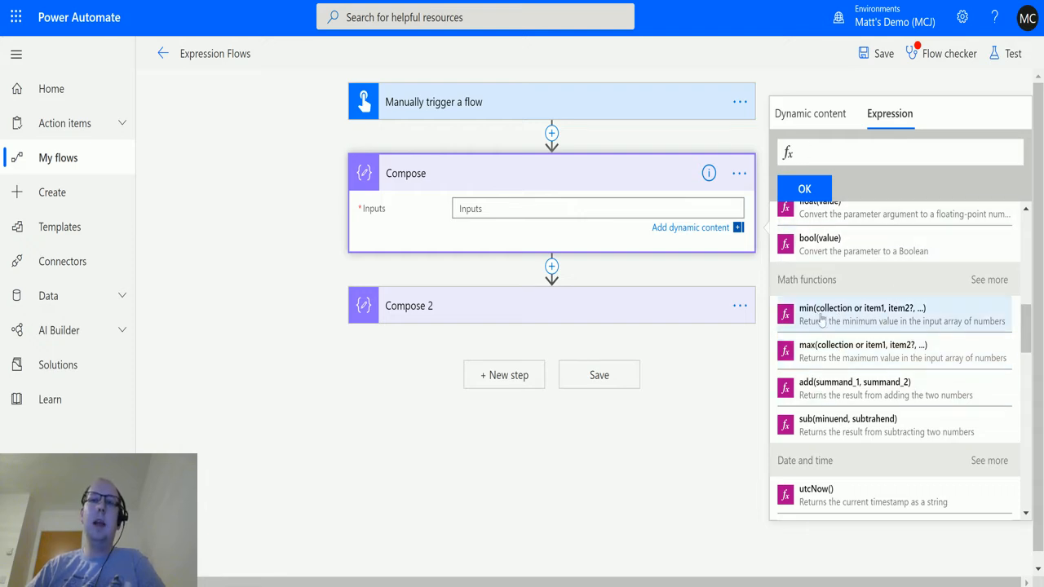
pyautogui.moveTo(832, 318)
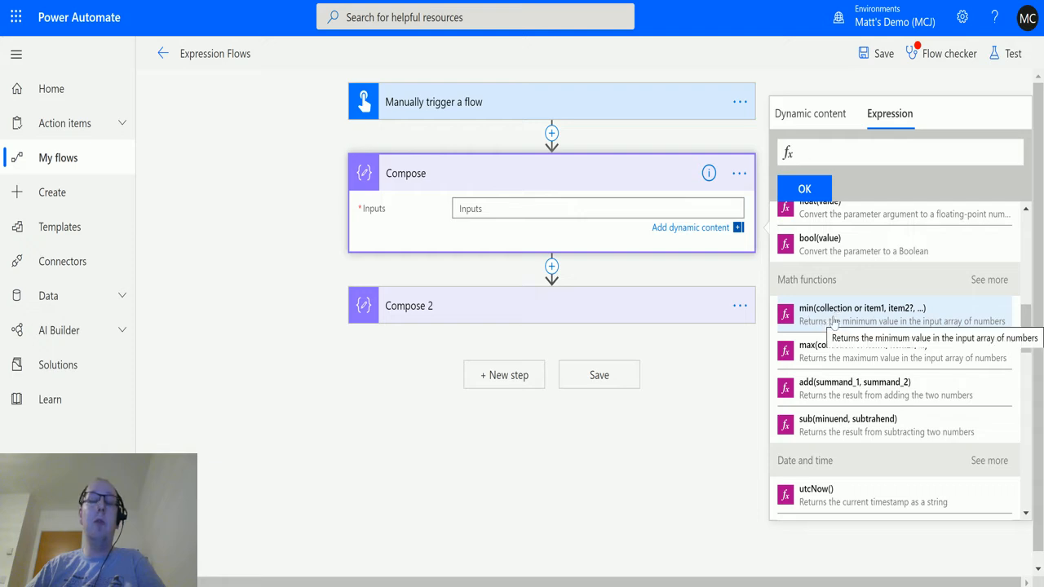
pyautogui.moveTo(734, 308)
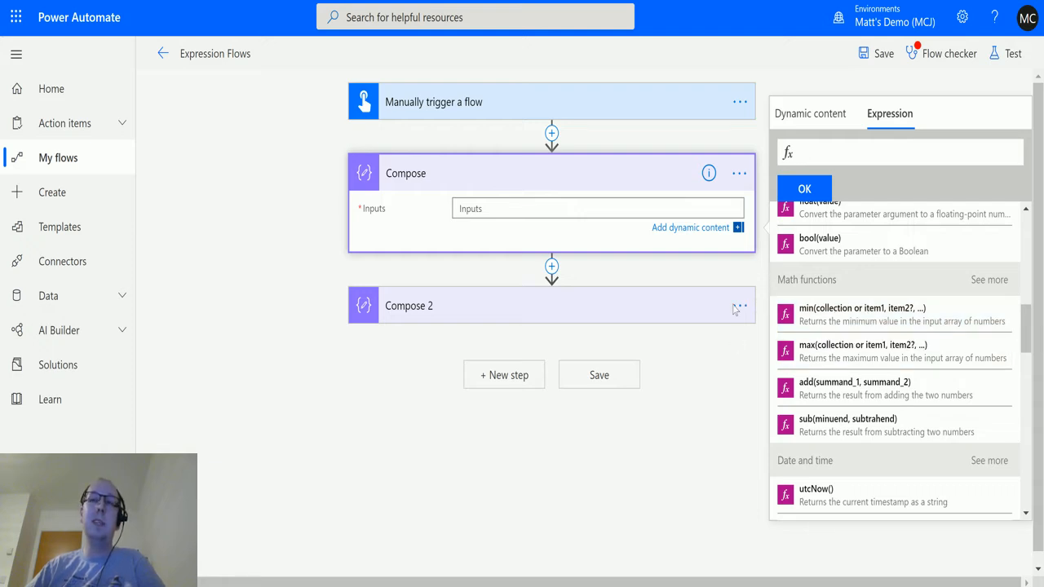
pyautogui.moveTo(901, 314)
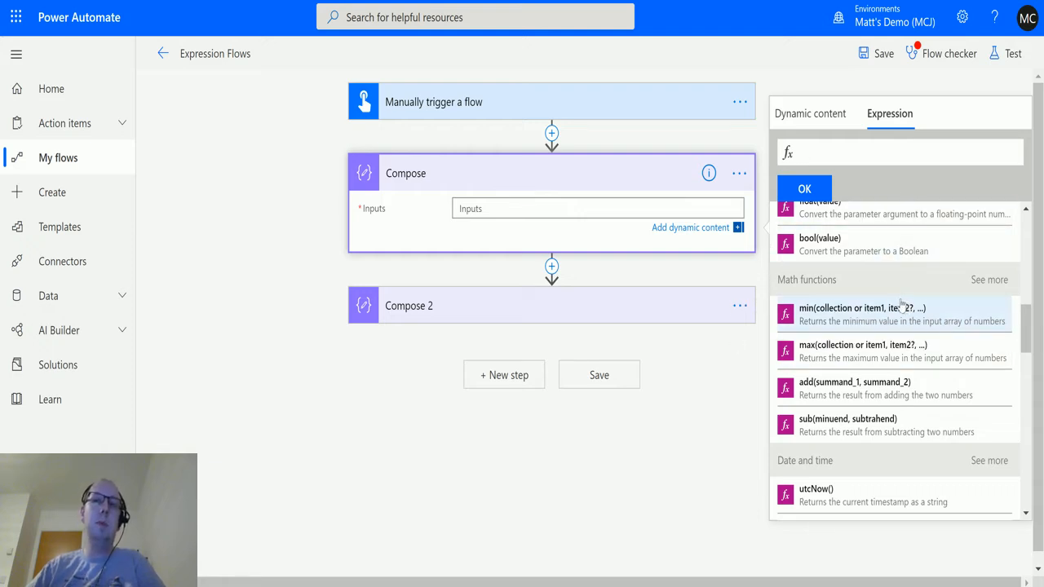
pyautogui.moveTo(862, 314)
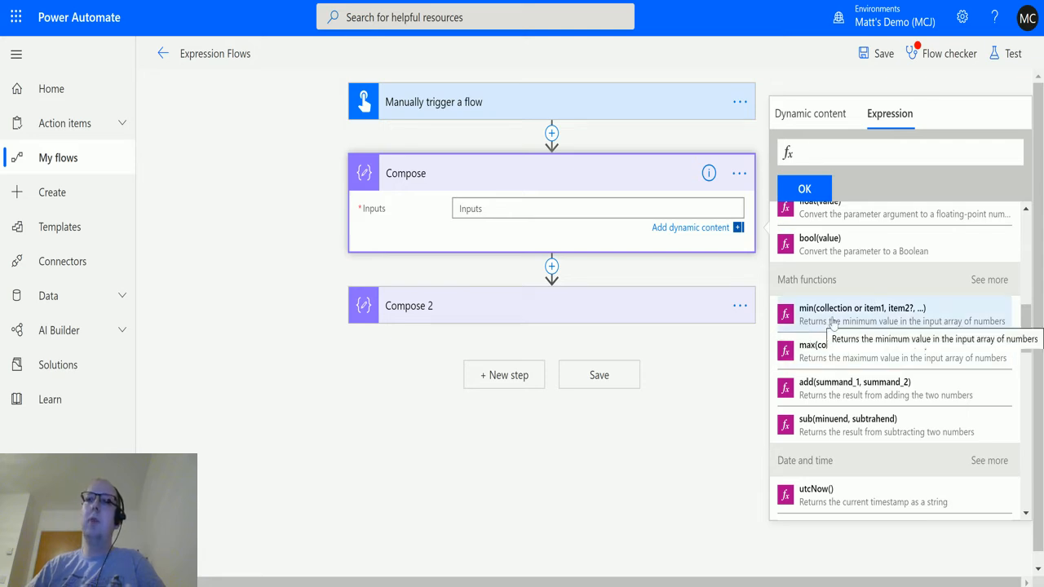
# Enter the expression min(53,87,5,98) and confirm it as the Compose step's input.
pyautogui.click(861, 307)
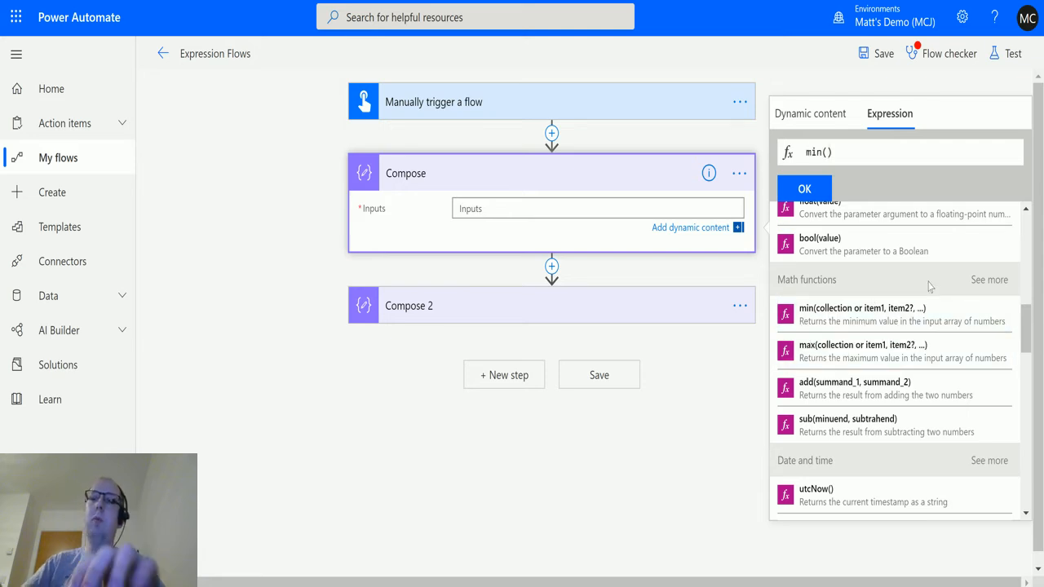
pyautogui.write('5')
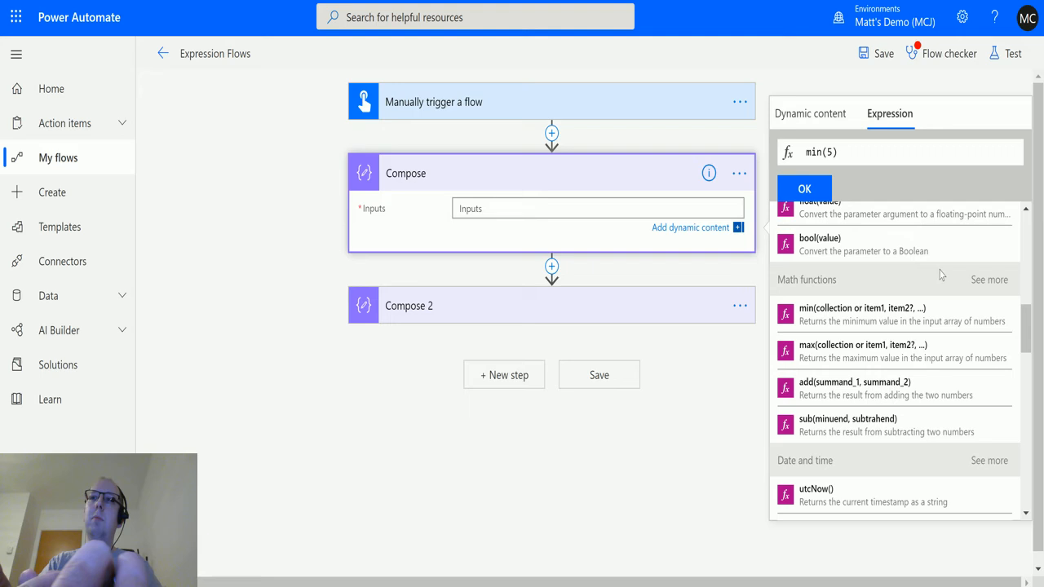
pyautogui.write('3')
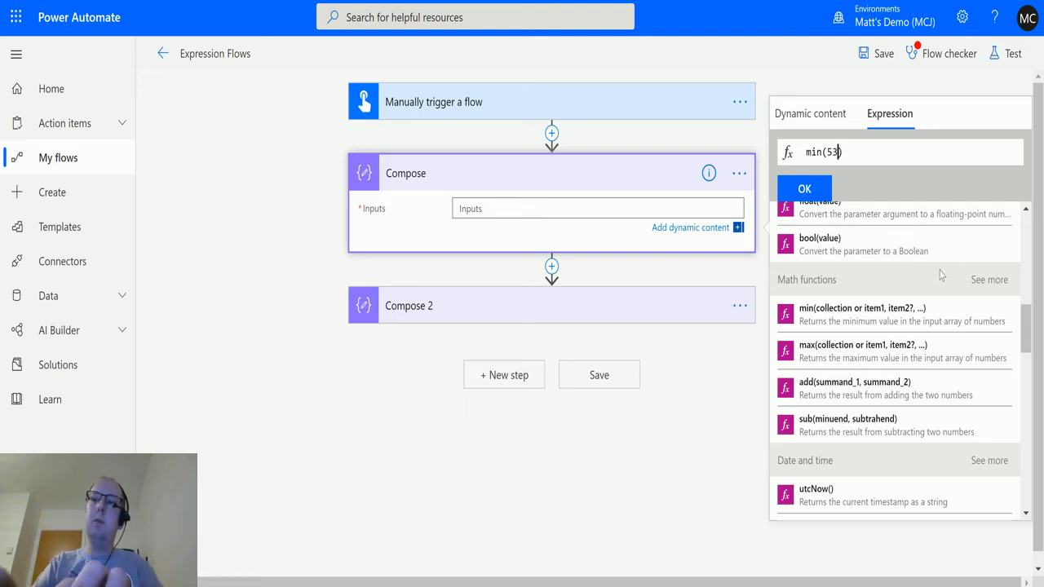
pyautogui.write(',87')
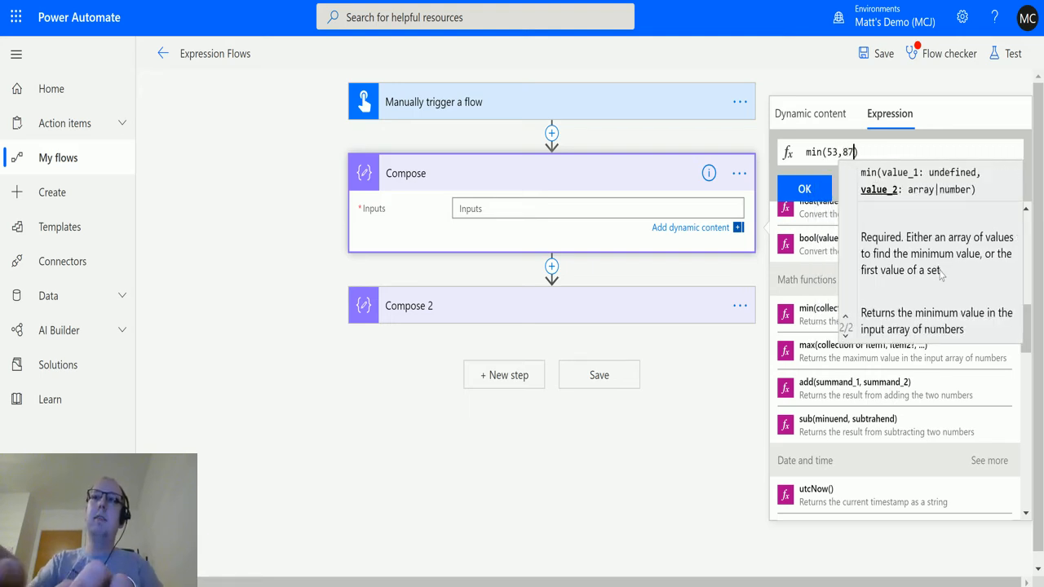
pyautogui.write(',5')
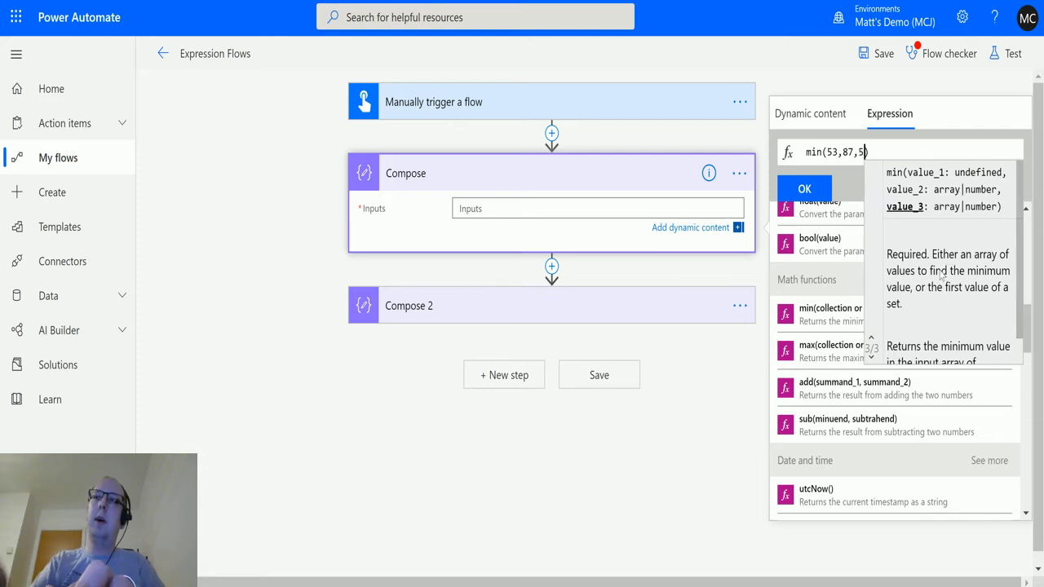
pyautogui.write('98')
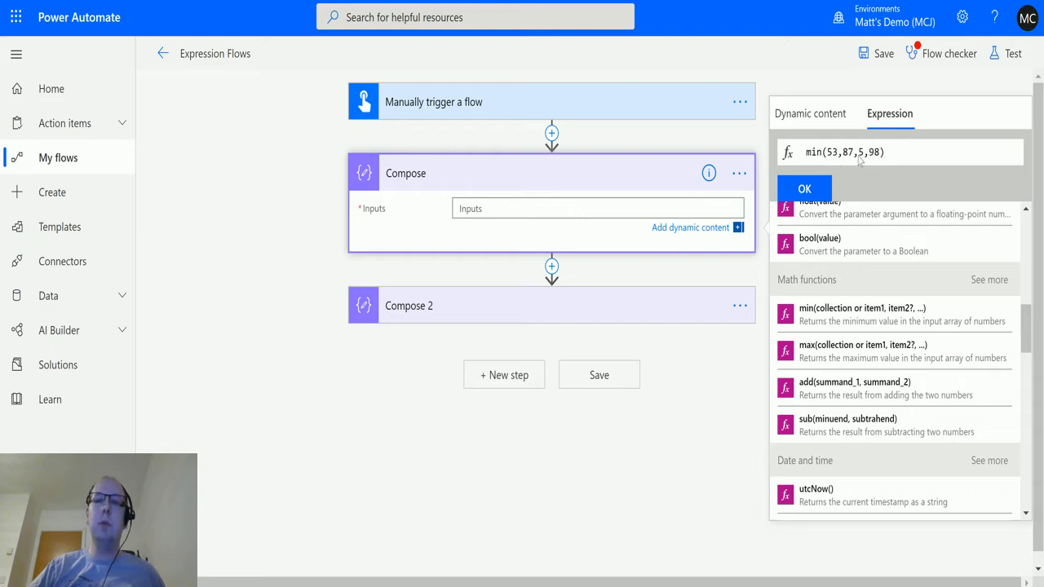
pyautogui.moveTo(856, 181)
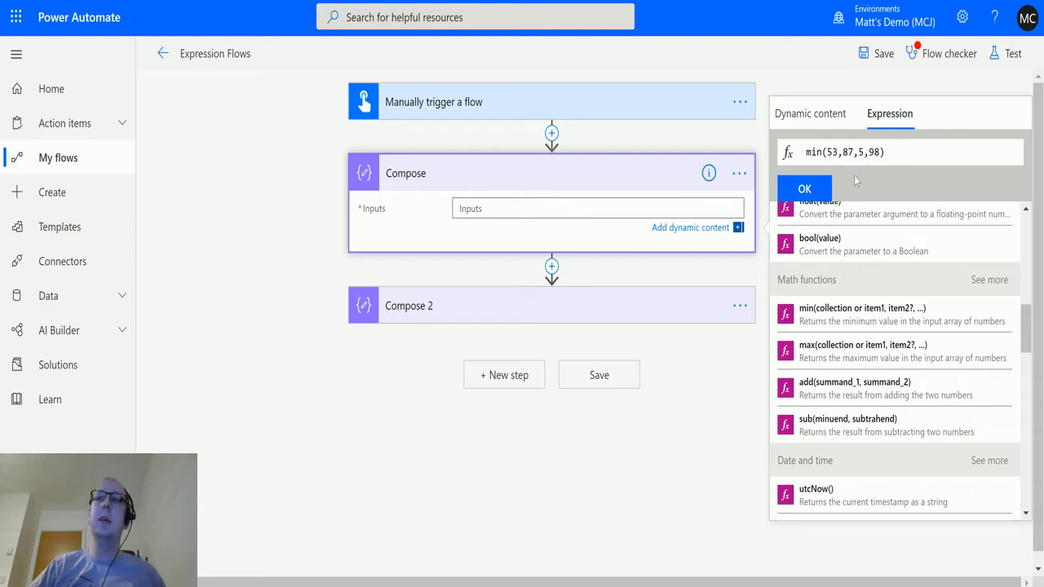
pyautogui.moveTo(878, 143)
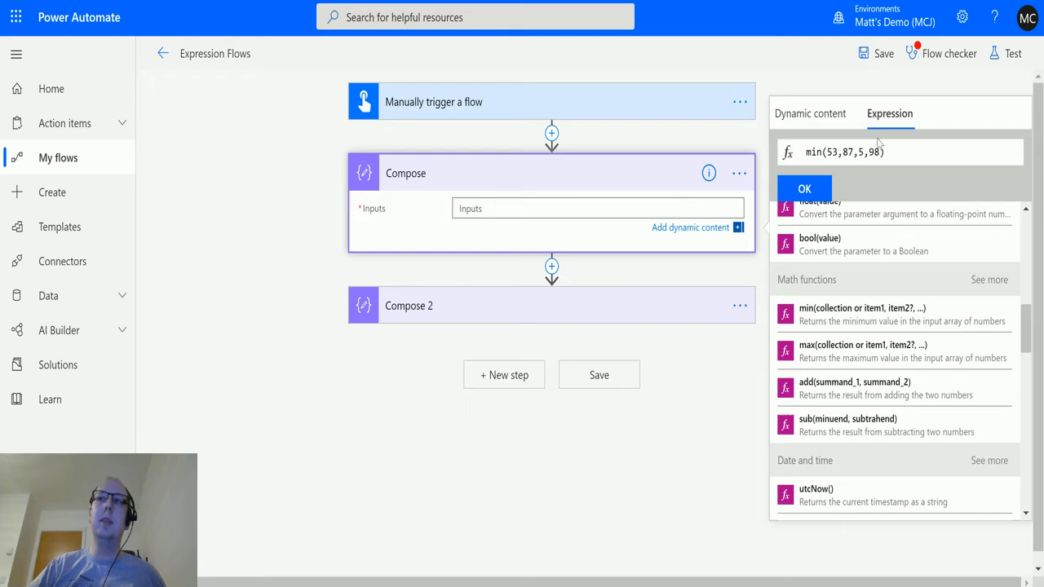
pyautogui.moveTo(897, 173)
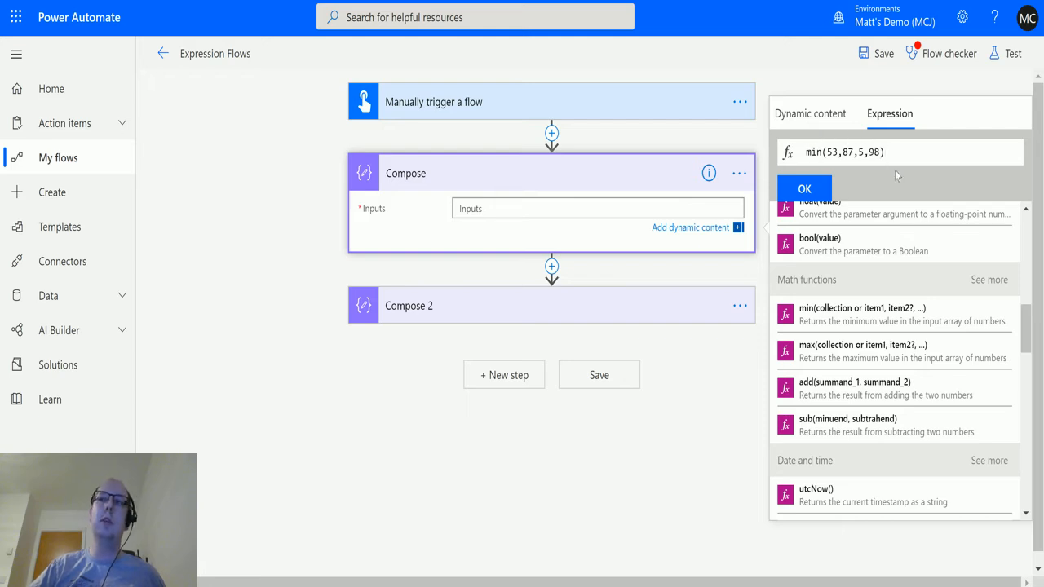
pyautogui.moveTo(869, 181)
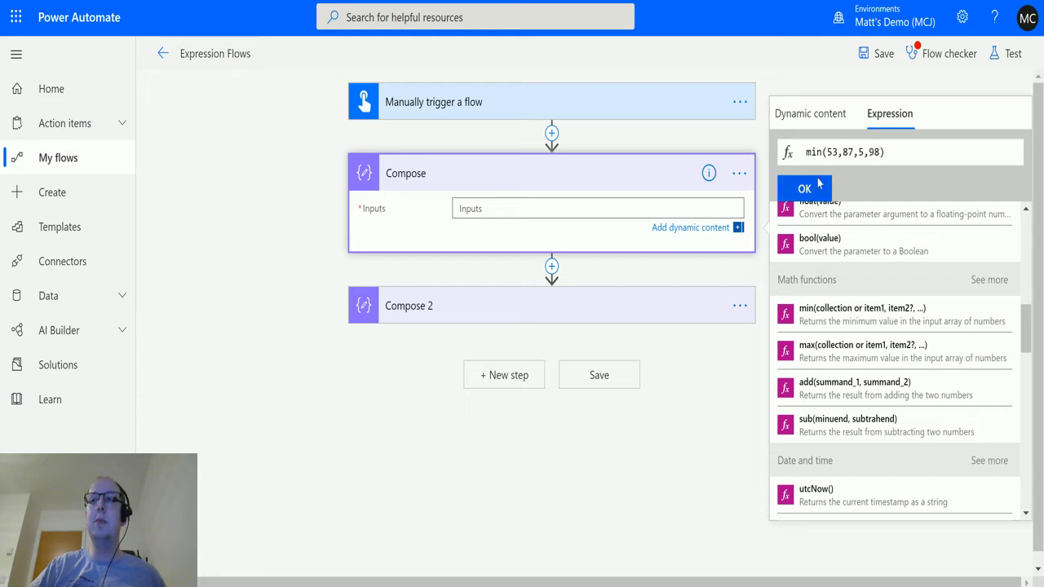
pyautogui.click(804, 188)
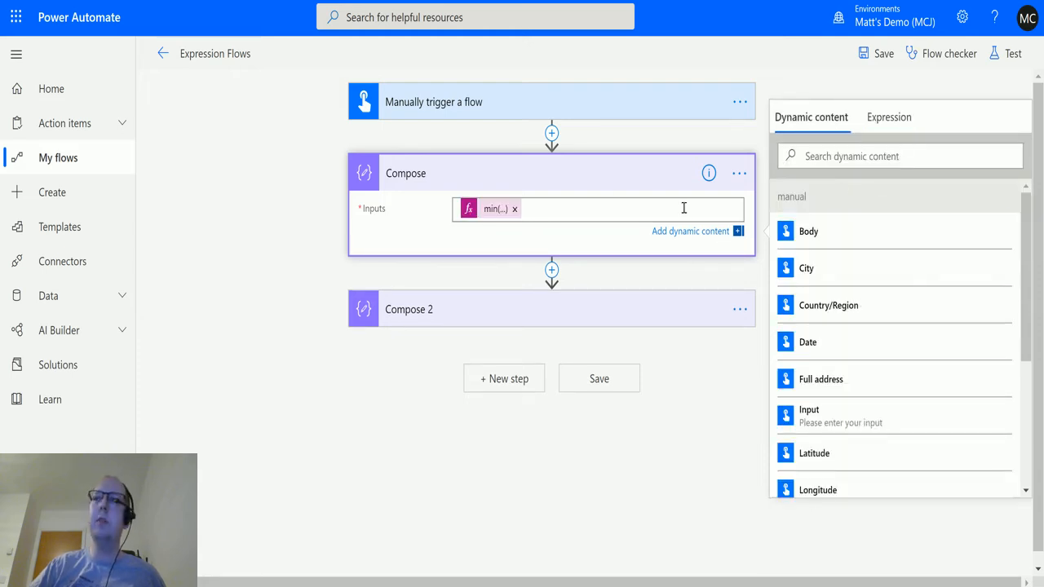
# Save and test the flow, performing the trigger manually and running it to completion.
pyautogui.click(1012, 53)
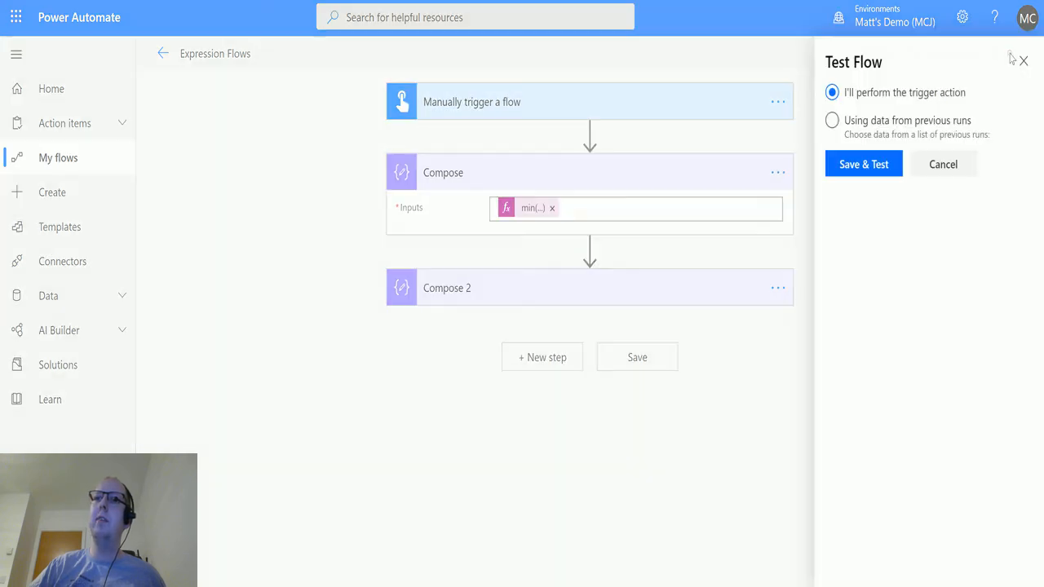
pyautogui.click(864, 164)
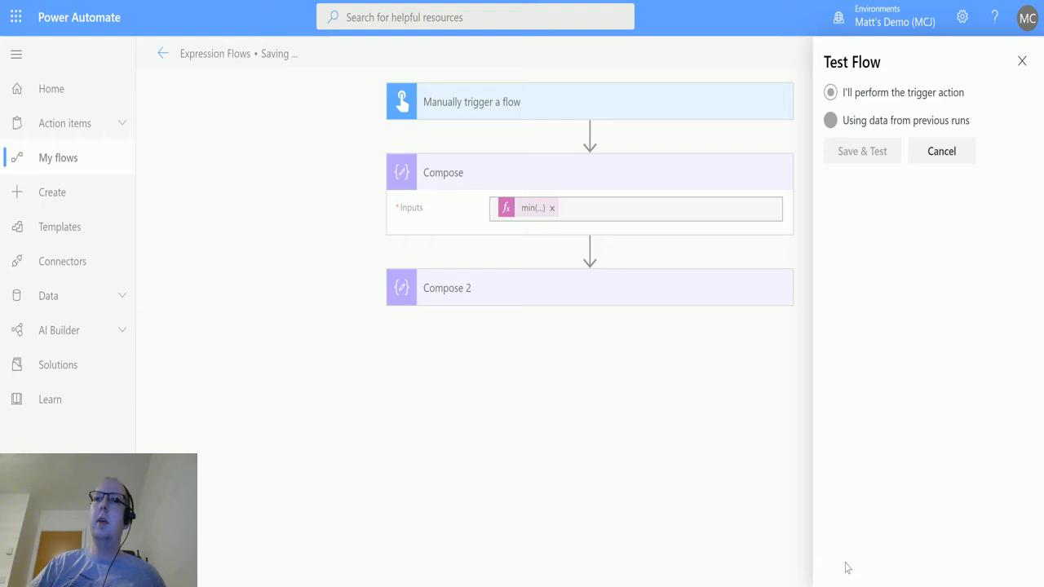
pyautogui.click(861, 151)
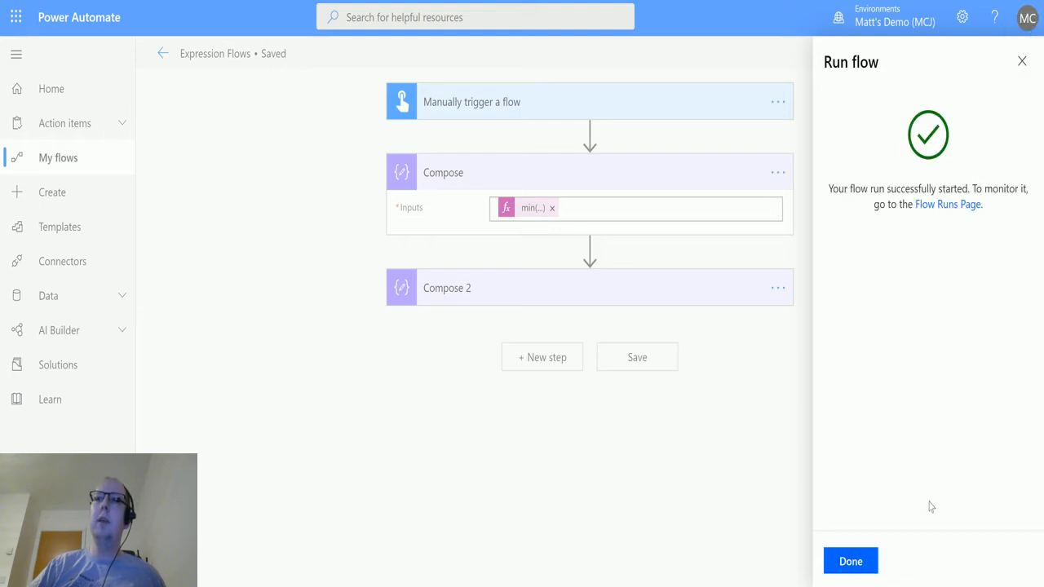
pyautogui.click(849, 561)
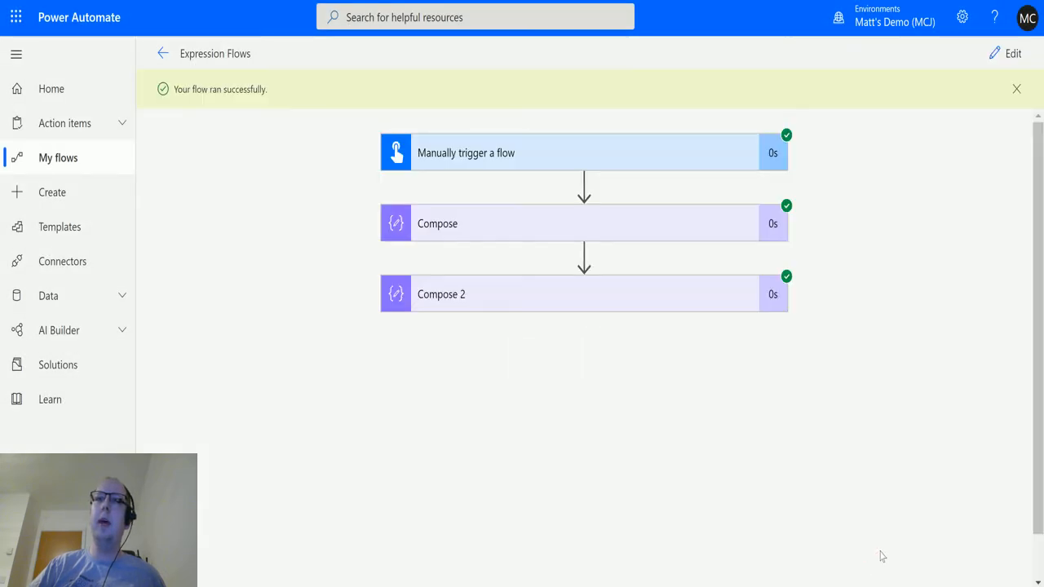
# Expand the Compose run result showing output 5, then return to editing the flow.
pyautogui.click(583, 223)
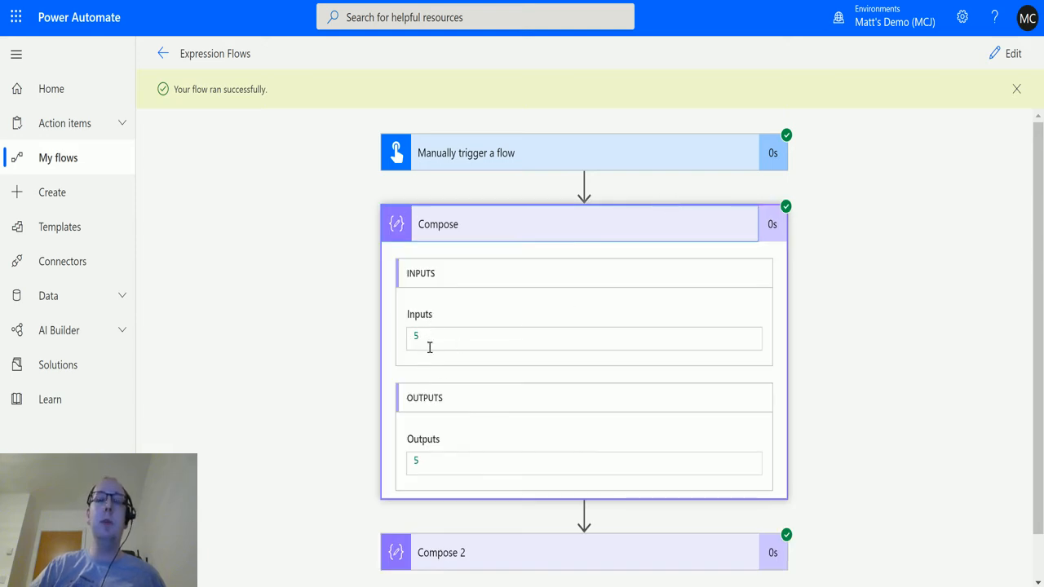
pyautogui.moveTo(1004, 53)
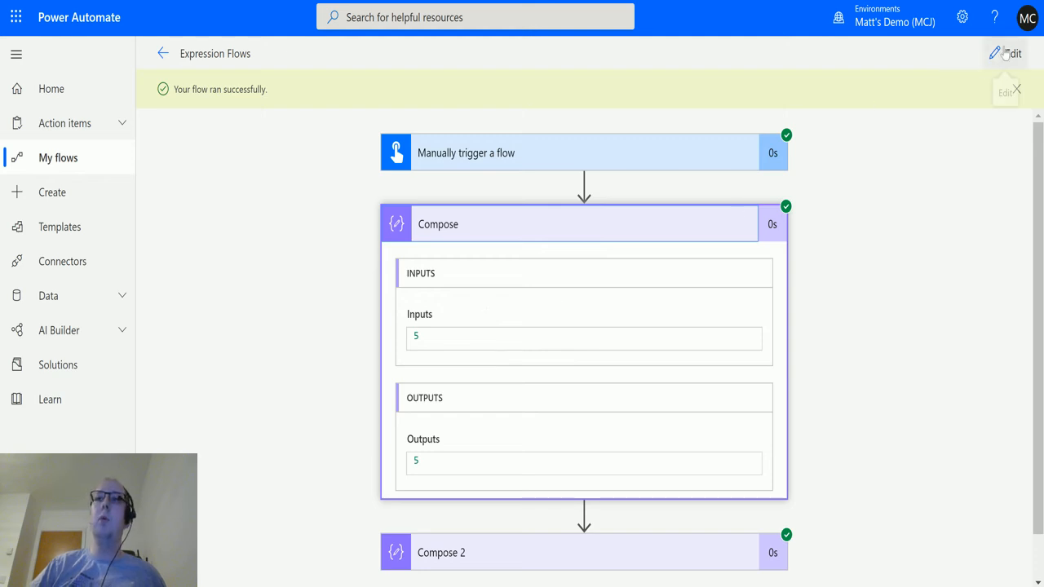
pyautogui.click(1009, 53)
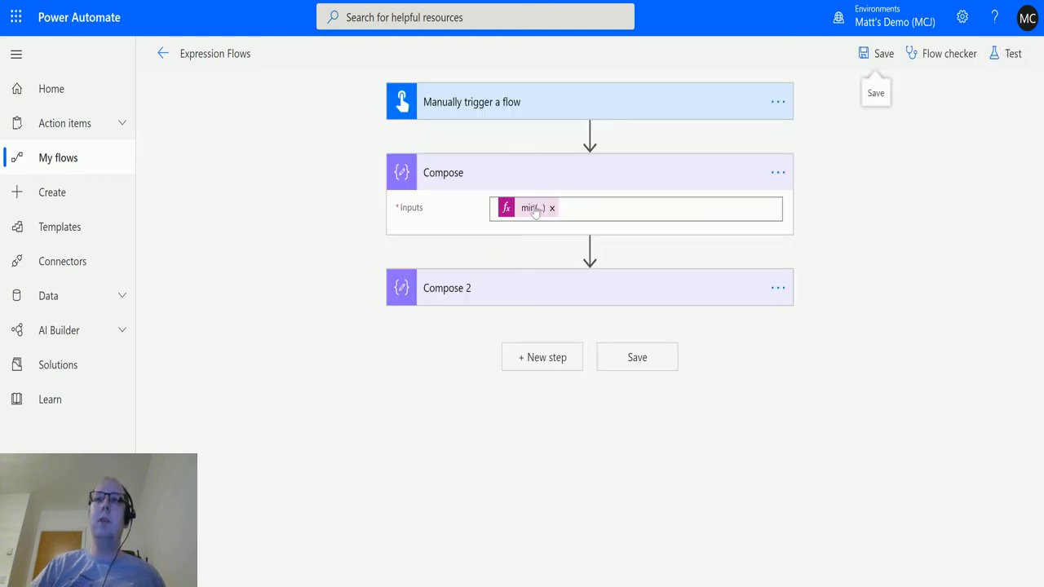
# Remove the min token from Compose and start a new expression with the createArray function.
pyautogui.click(552, 208)
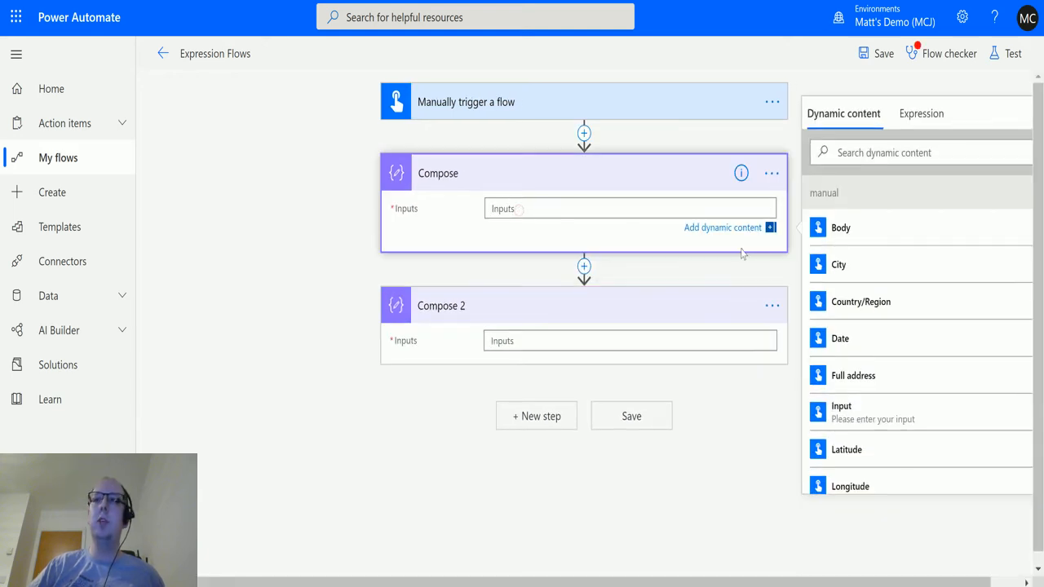
pyautogui.click(920, 113)
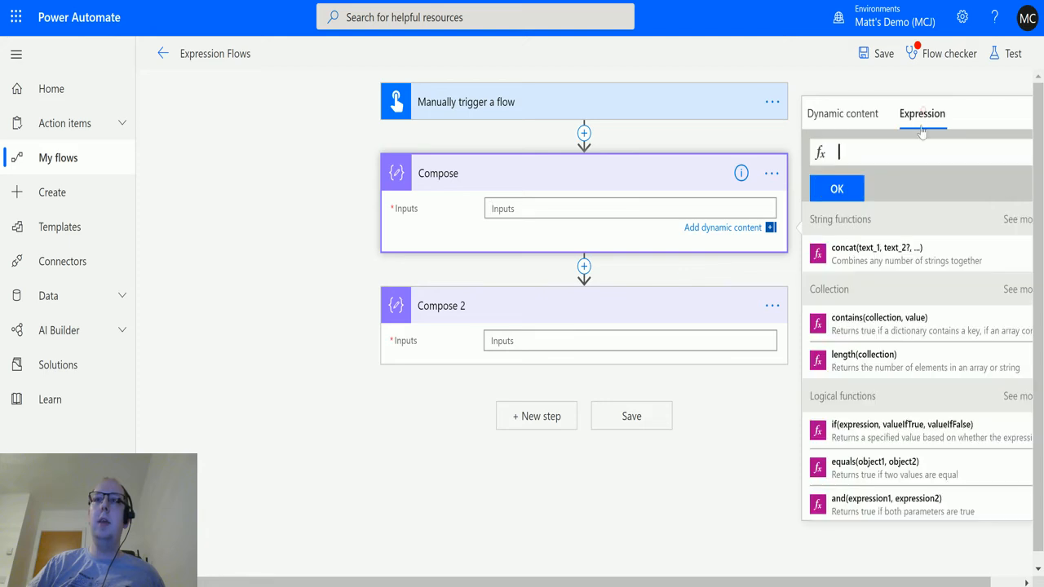
pyautogui.write('creat')
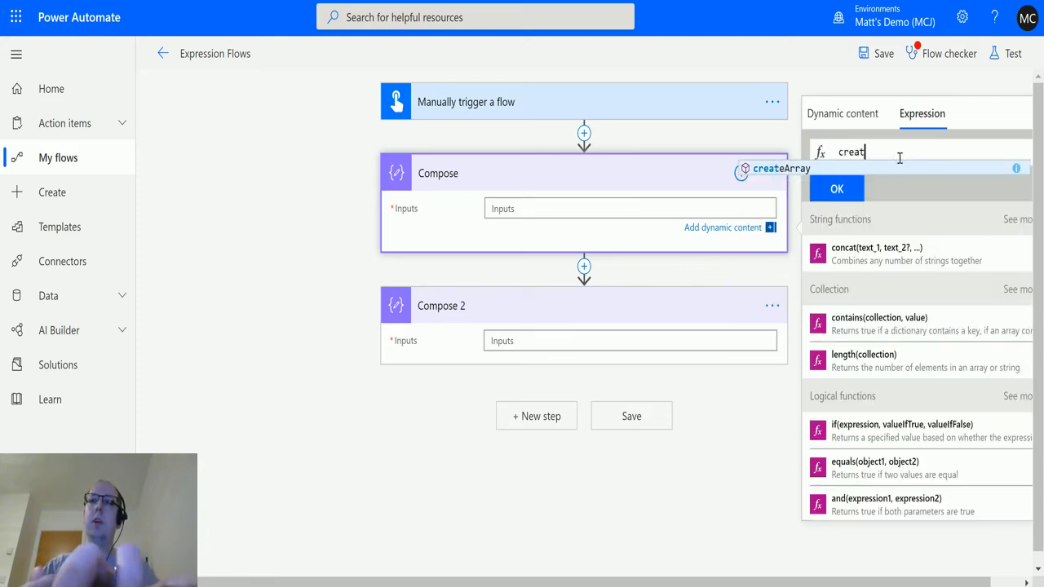
pyautogui.click(781, 167)
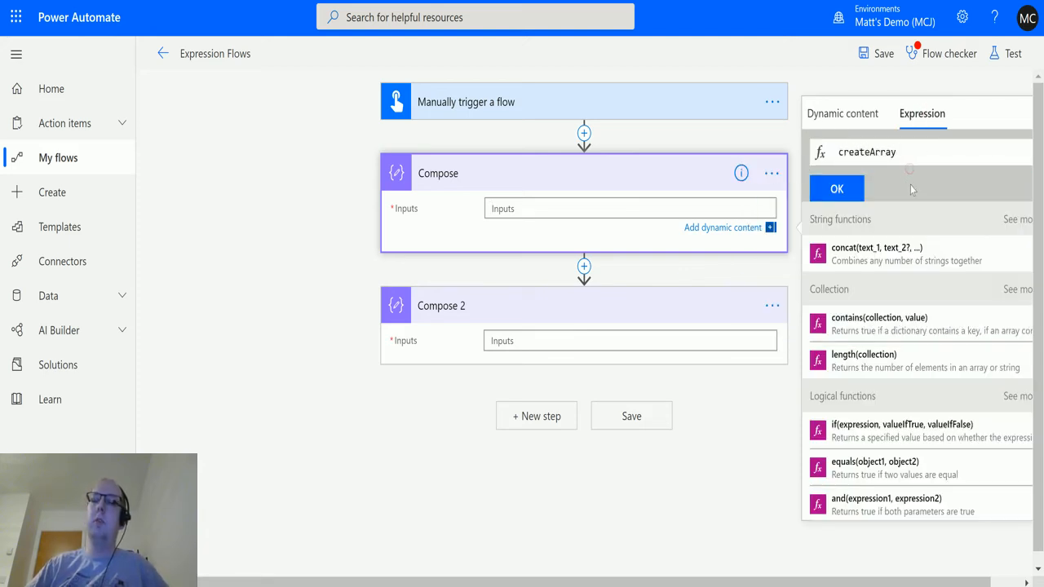
pyautogui.write('(')
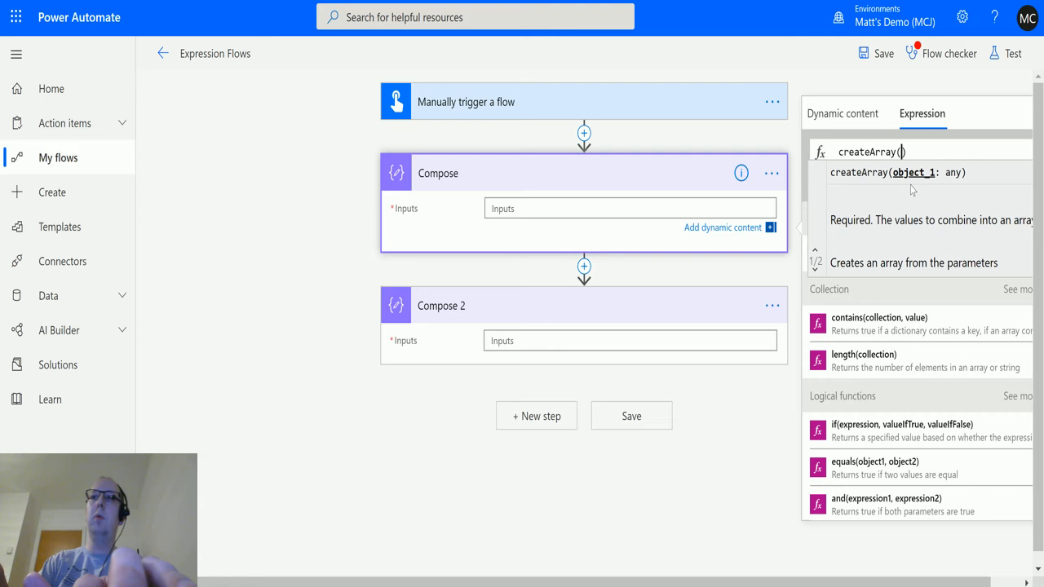
# Complete createArray(23,67,45,89,34,2) and confirm it as the Compose input.
pyautogui.write('23,67,')
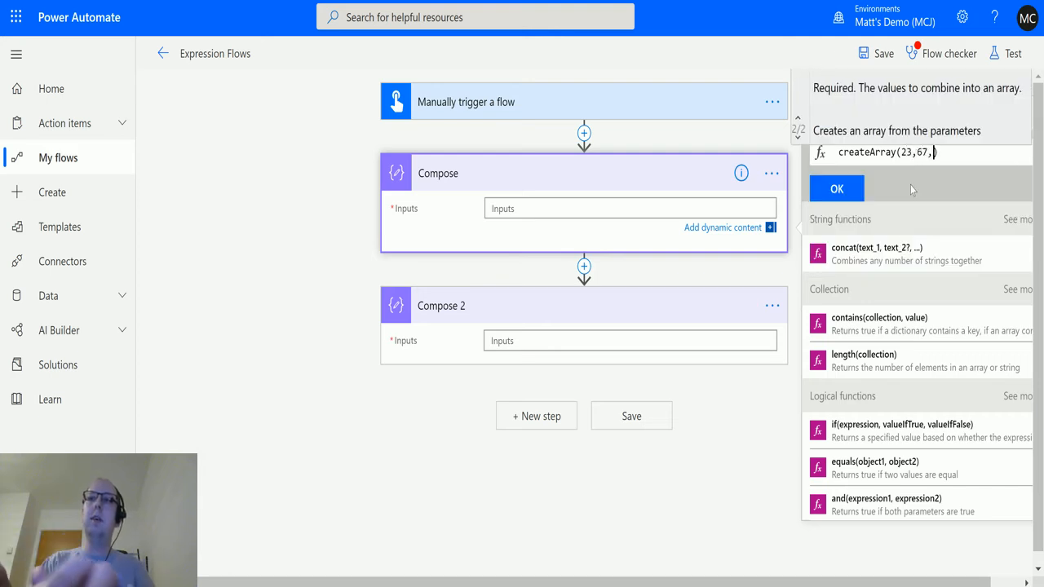
pyautogui.write('45,')
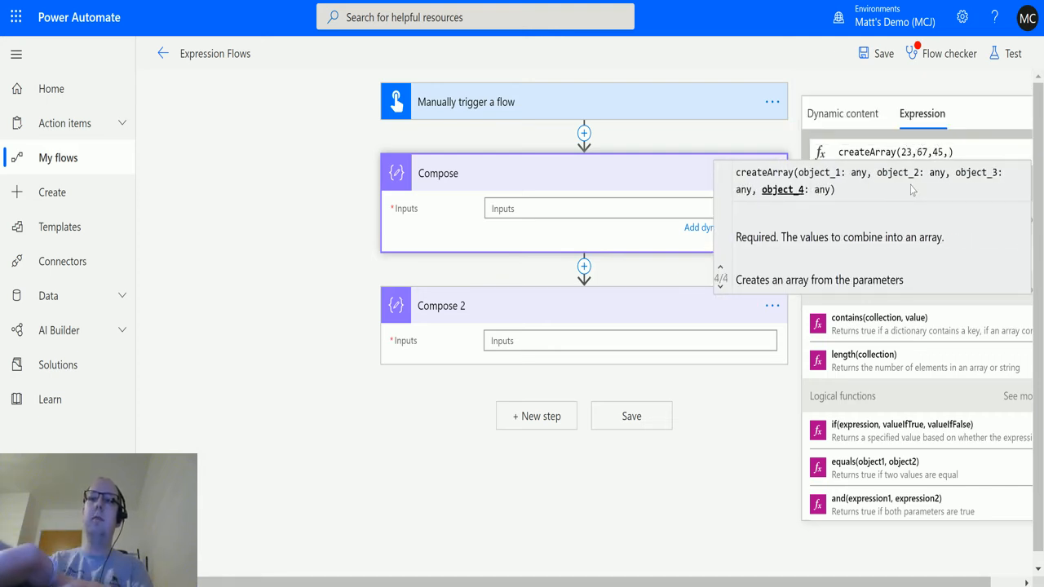
pyautogui.write('89,')
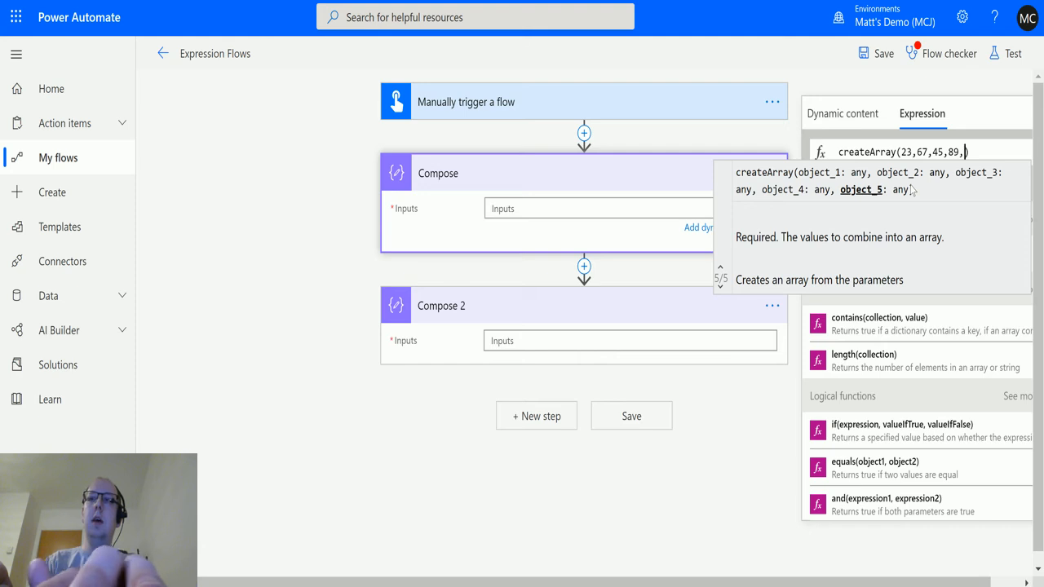
pyautogui.write('34,')
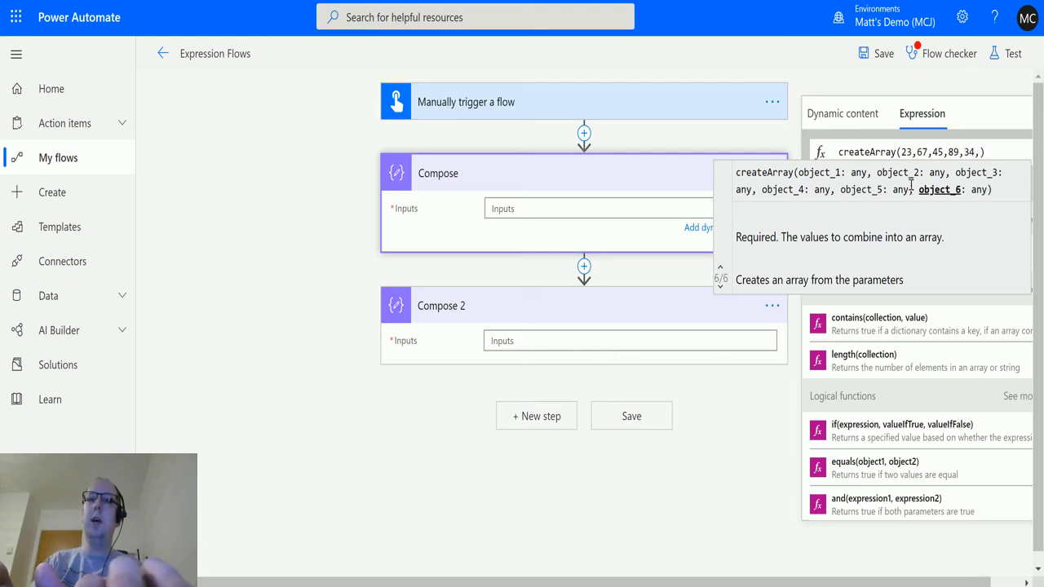
pyautogui.write('2')
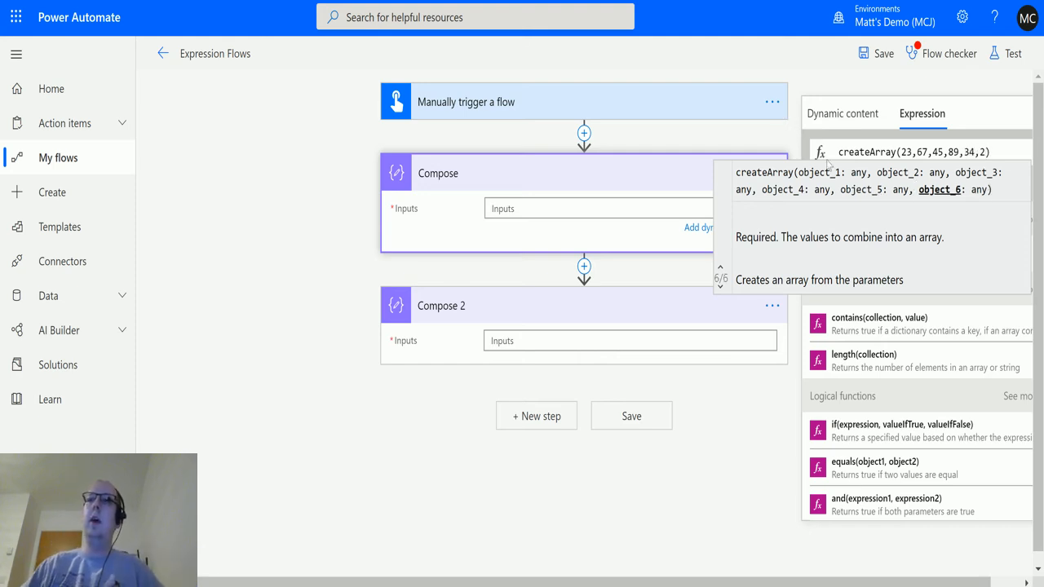
pyautogui.moveTo(746, 163)
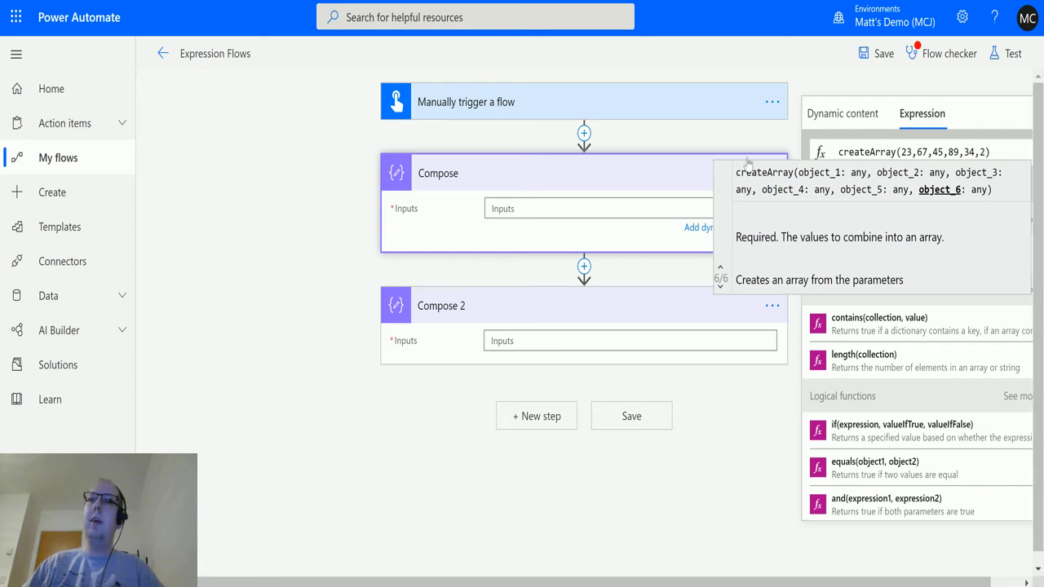
pyautogui.moveTo(845, 196)
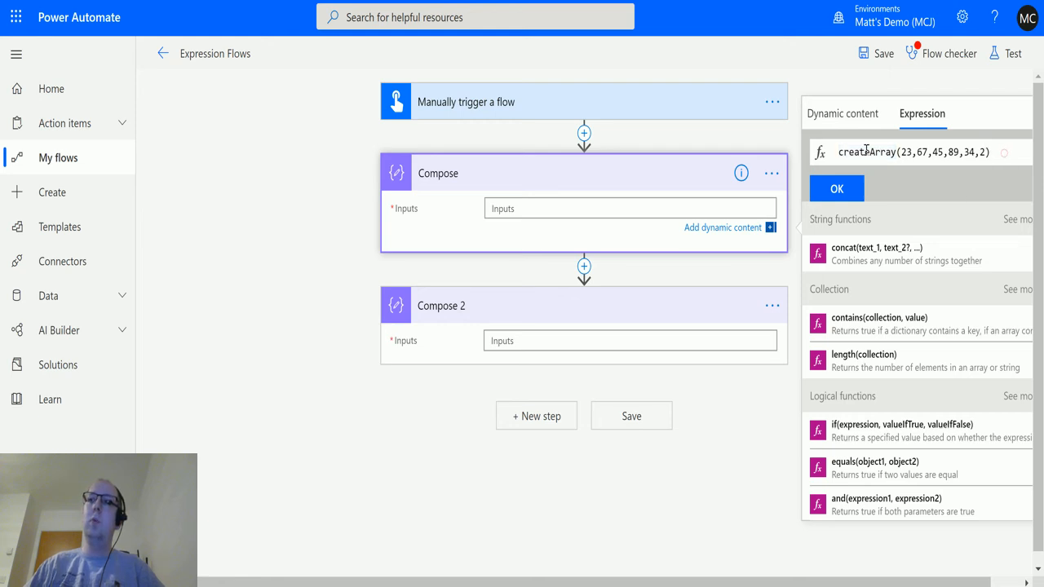
pyautogui.click(836, 189)
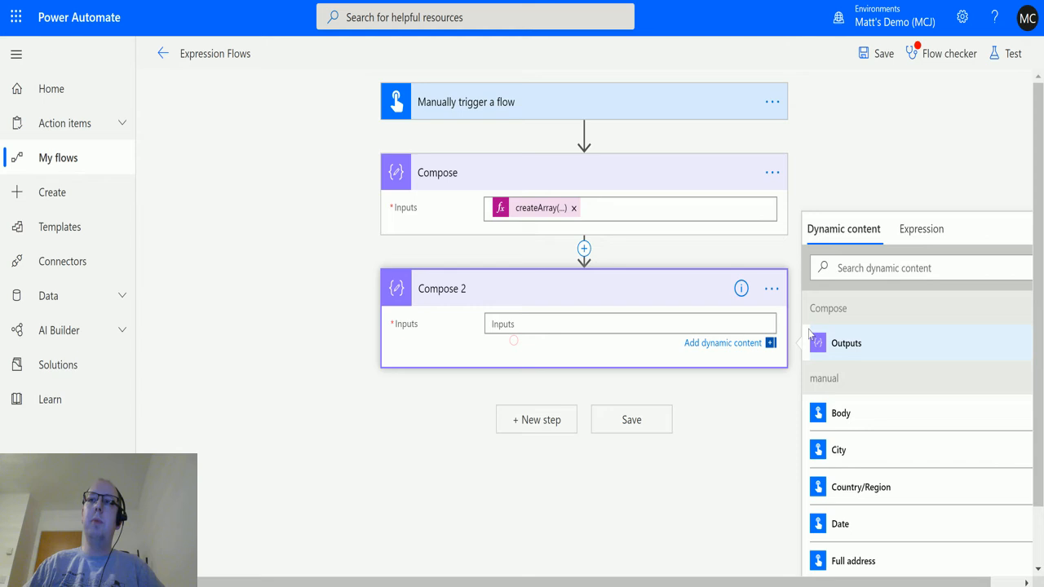
# Set Compose 2's input to min() over the Compose step's Outputs and confirm it.
pyautogui.click(920, 229)
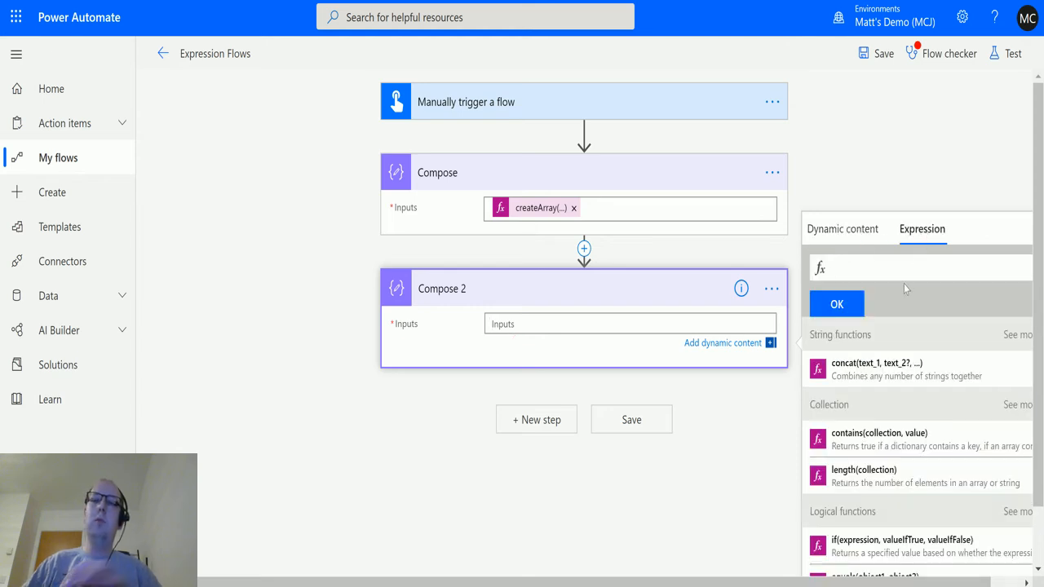
pyautogui.write('min')
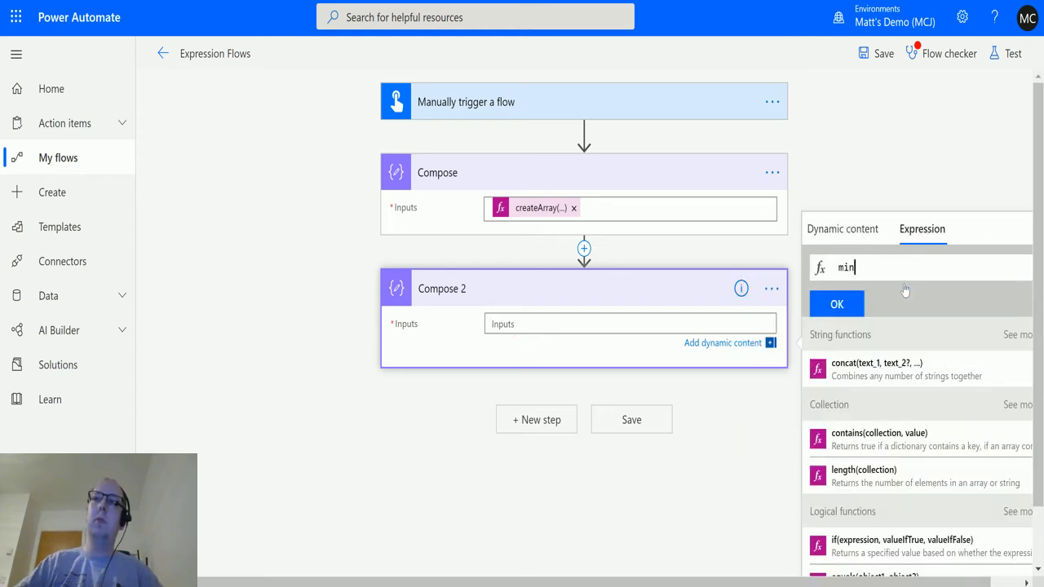
pyautogui.write('()')
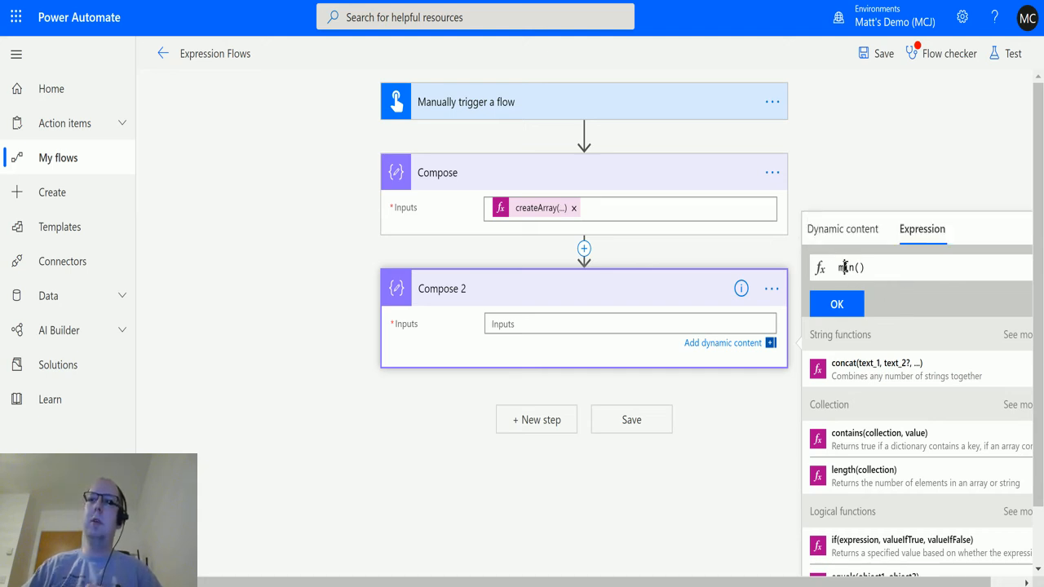
pyautogui.click(842, 228)
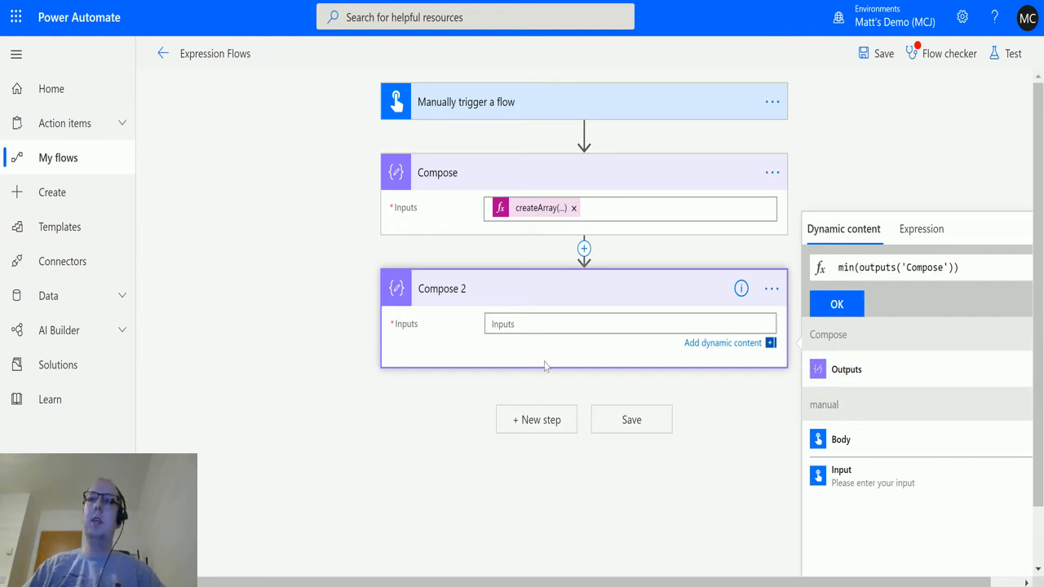
pyautogui.moveTo(534, 198)
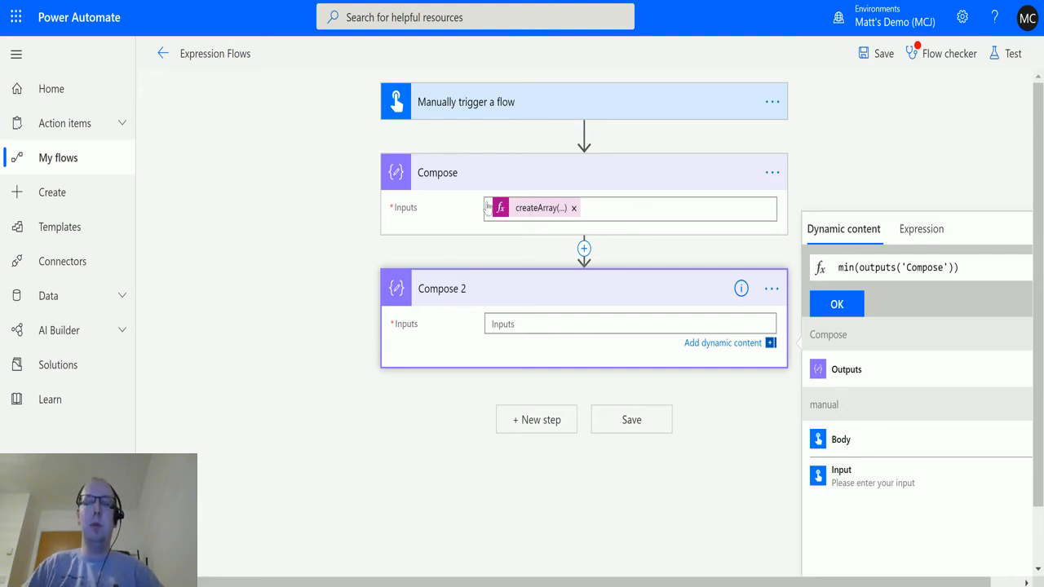
pyautogui.moveTo(781, 362)
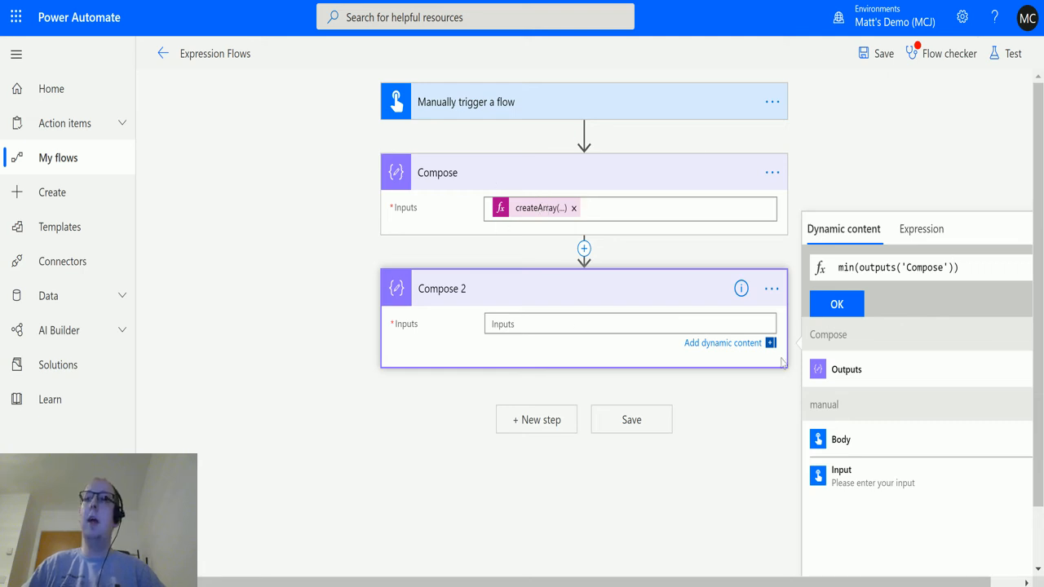
pyautogui.moveTo(560, 222)
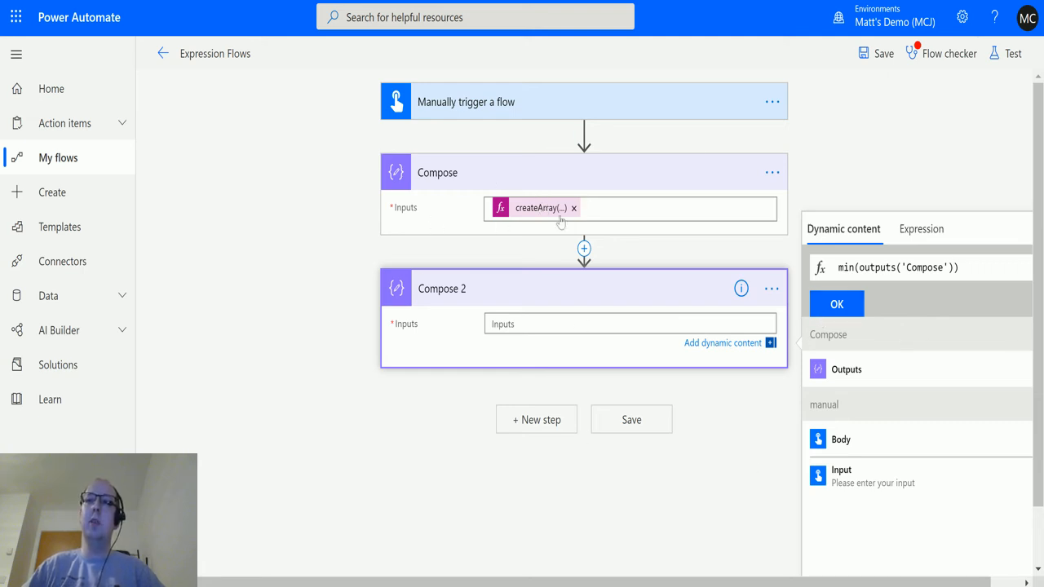
pyautogui.click(836, 304)
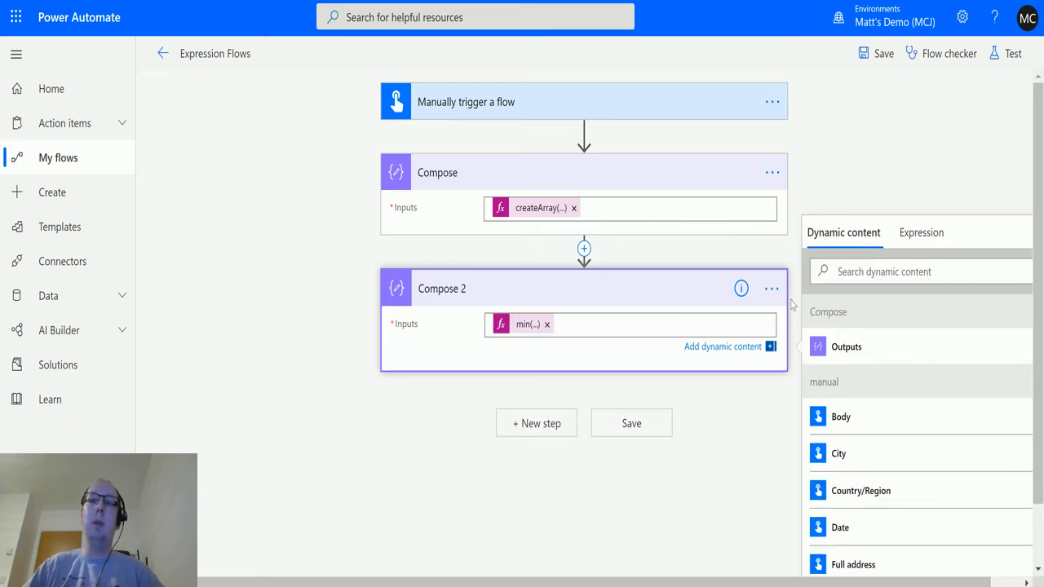
pyautogui.moveTo(818, 219)
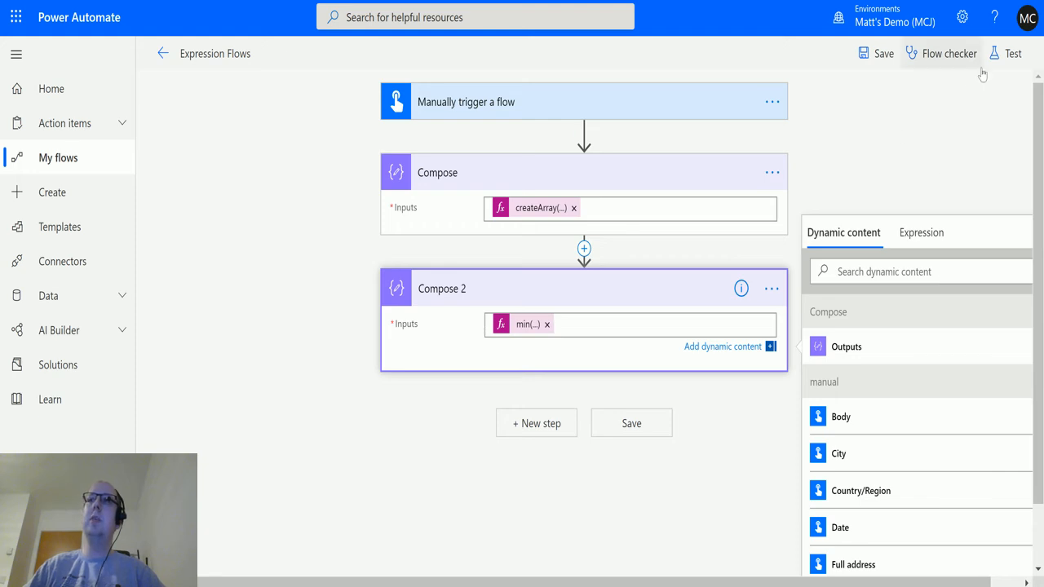
# Save the flow and start a test run with the manual trigger option.
pyautogui.click(1013, 53)
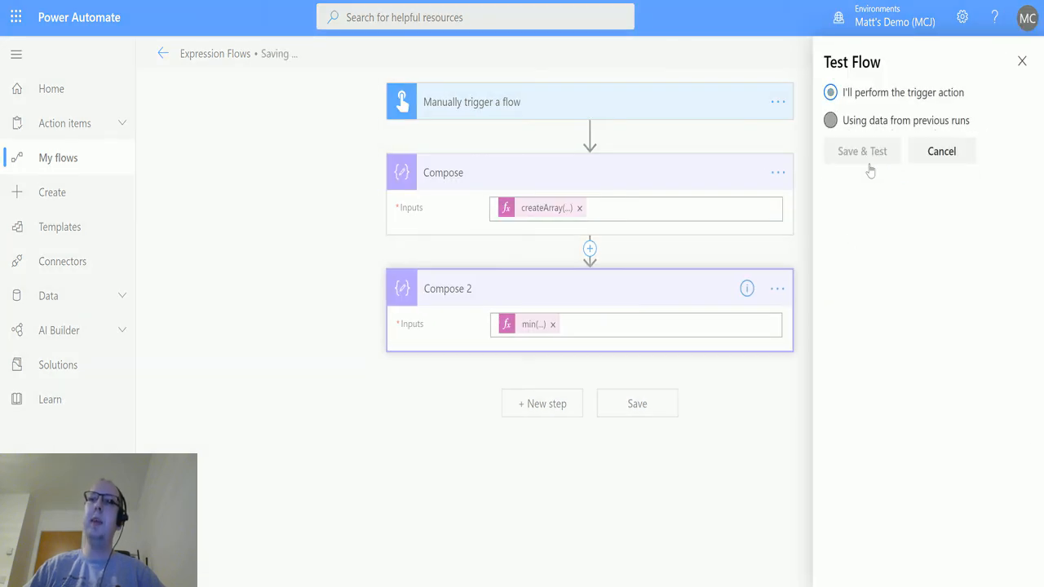
pyautogui.click(861, 150)
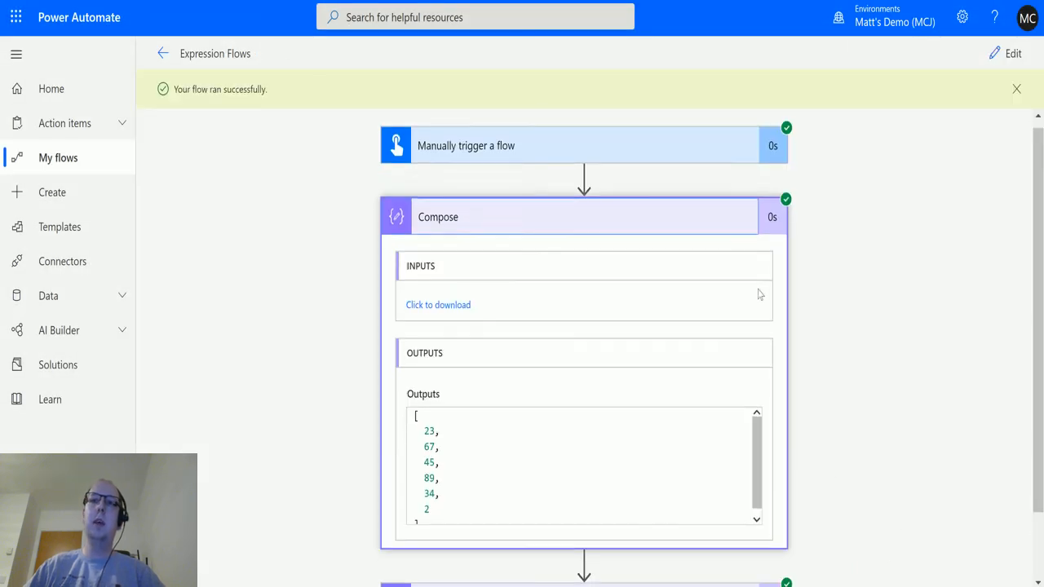
# Expand Compose 2 in the run view to see its output 2, the array's minimum.
pyautogui.scroll(-3)
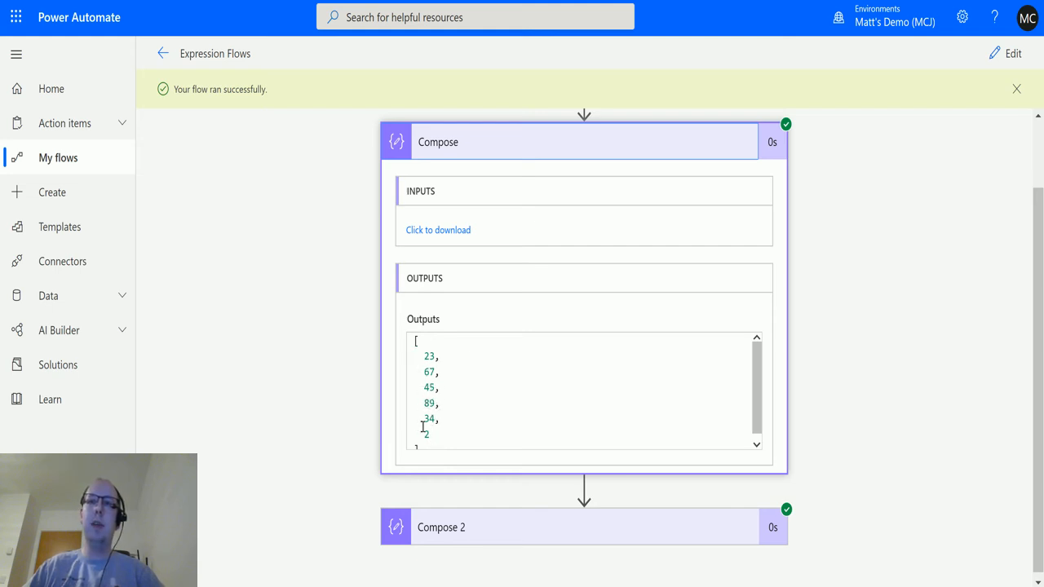
pyautogui.scroll(-3)
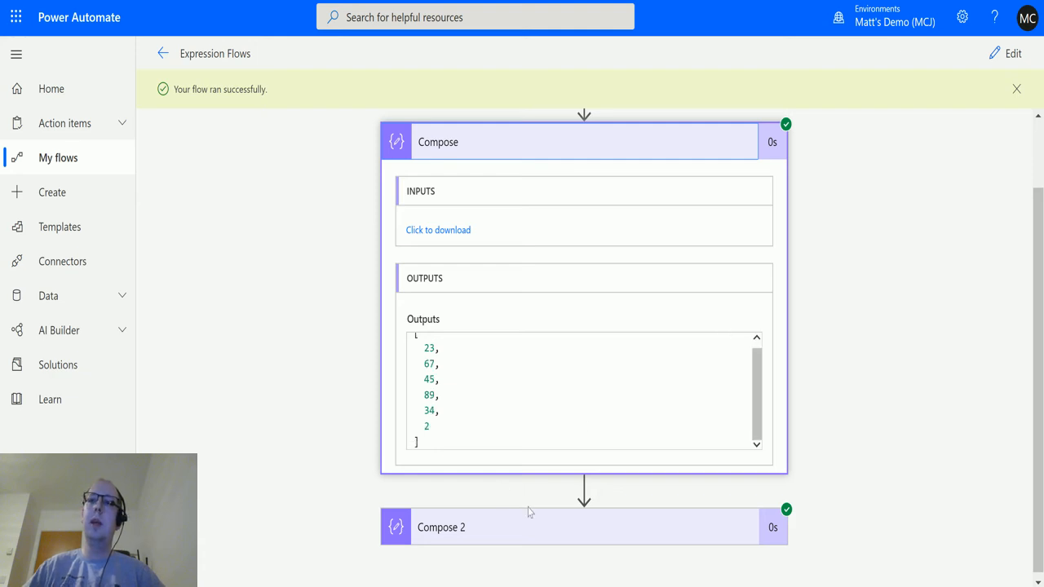
pyautogui.click(583, 526)
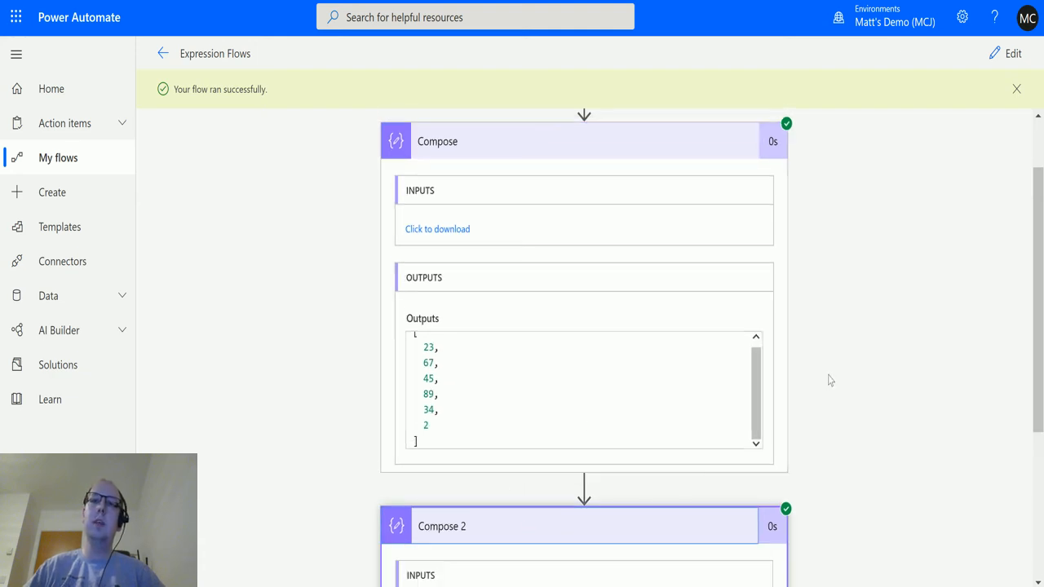
pyautogui.scroll(-3)
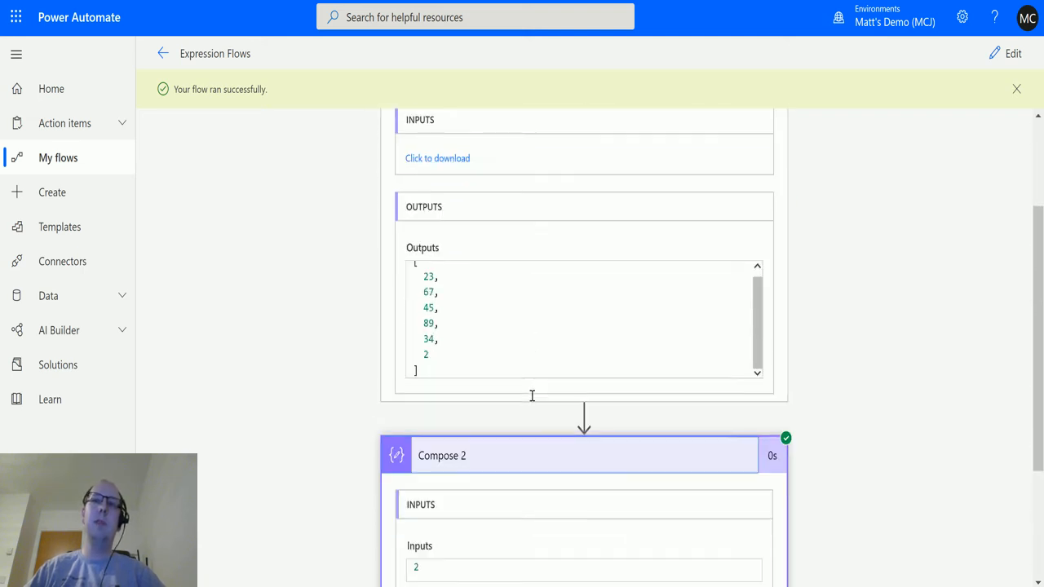
pyautogui.scroll(-3)
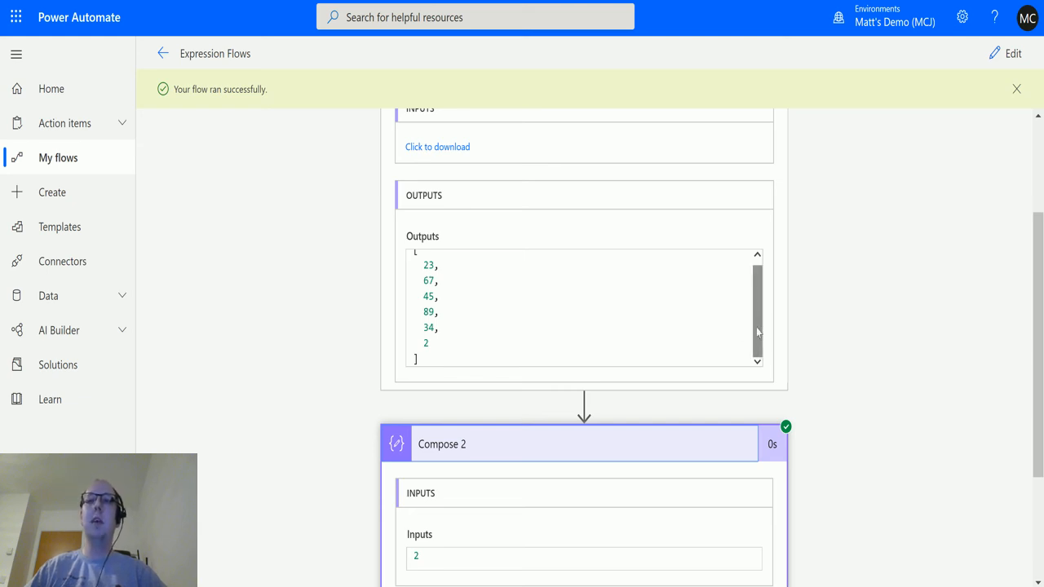
pyautogui.moveTo(446, 200)
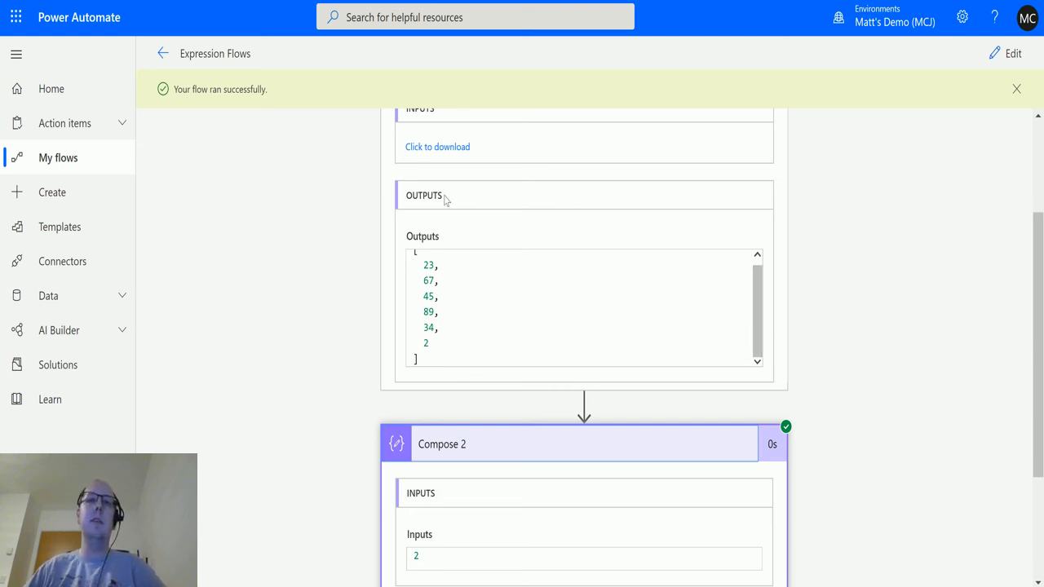
pyautogui.moveTo(441, 400)
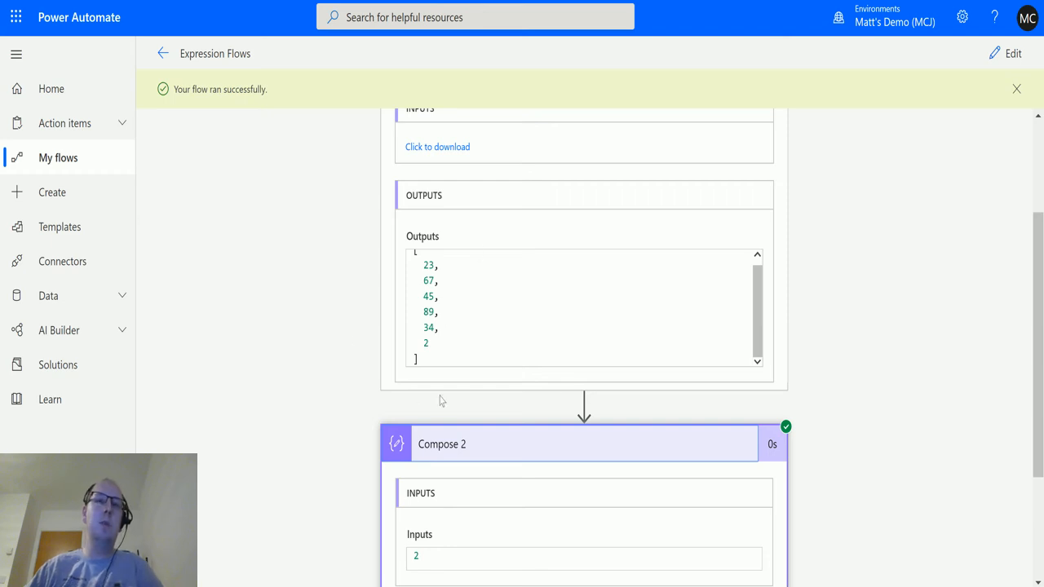
pyautogui.moveTo(351, 445)
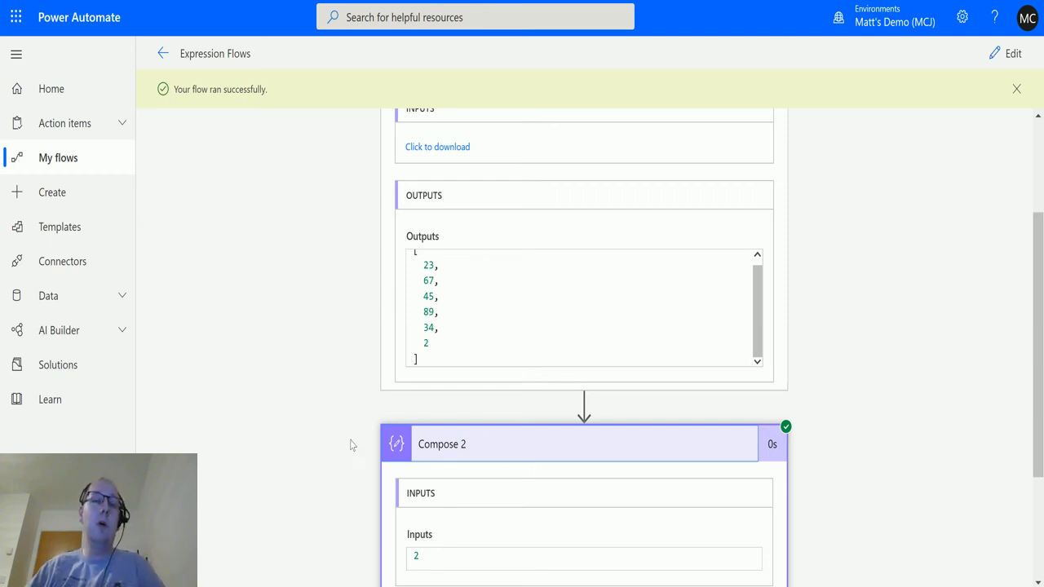
pyautogui.moveTo(253, 375)
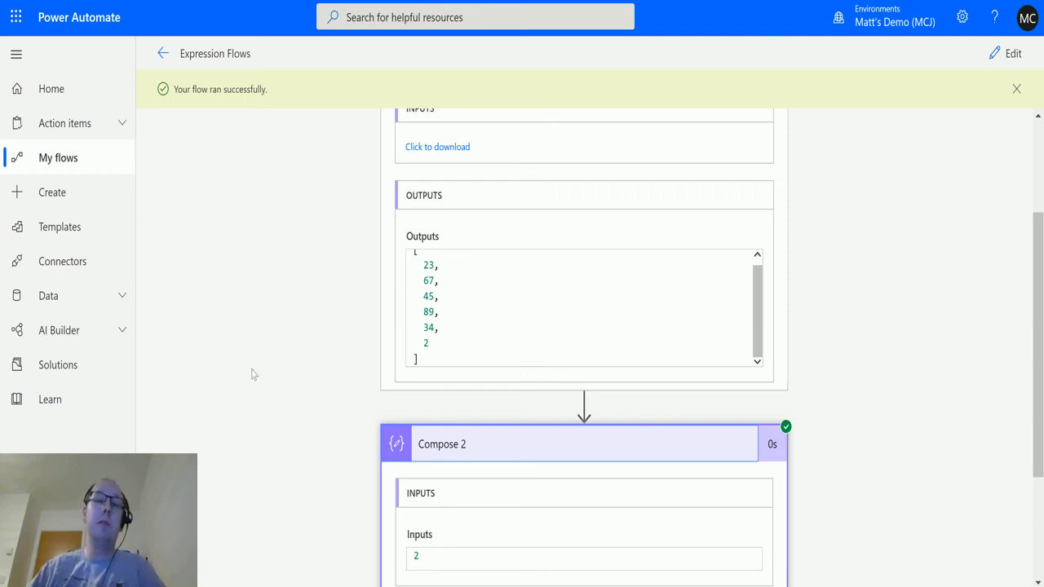
pyautogui.moveTo(721, 428)
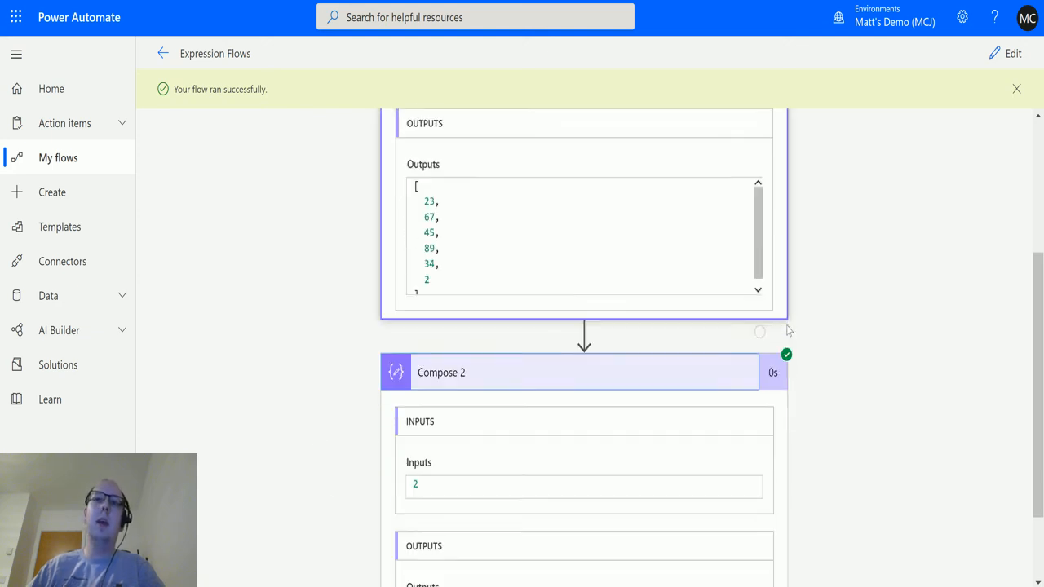
pyautogui.scroll(-3)
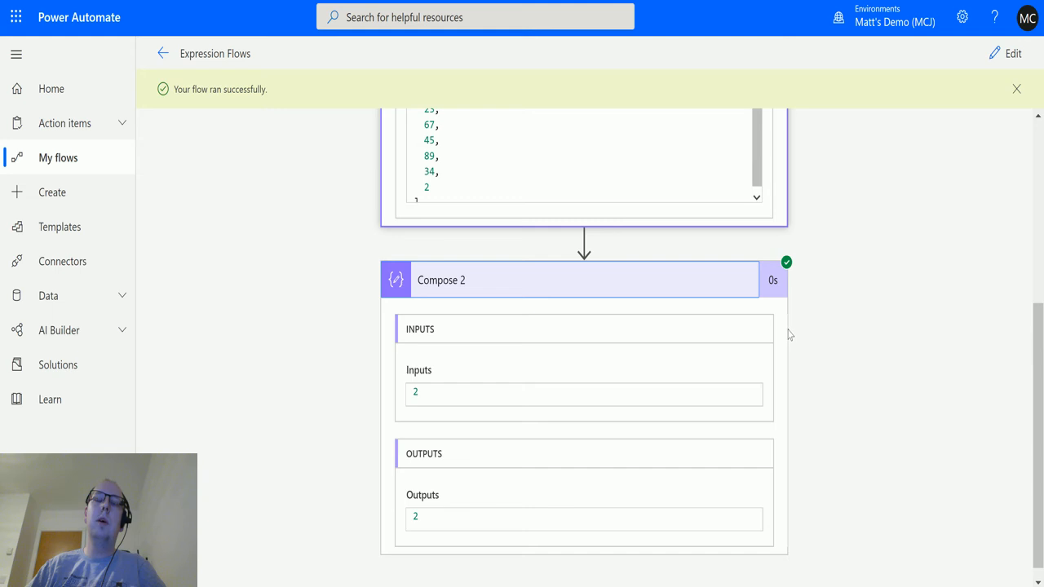
pyautogui.moveTo(795, 368)
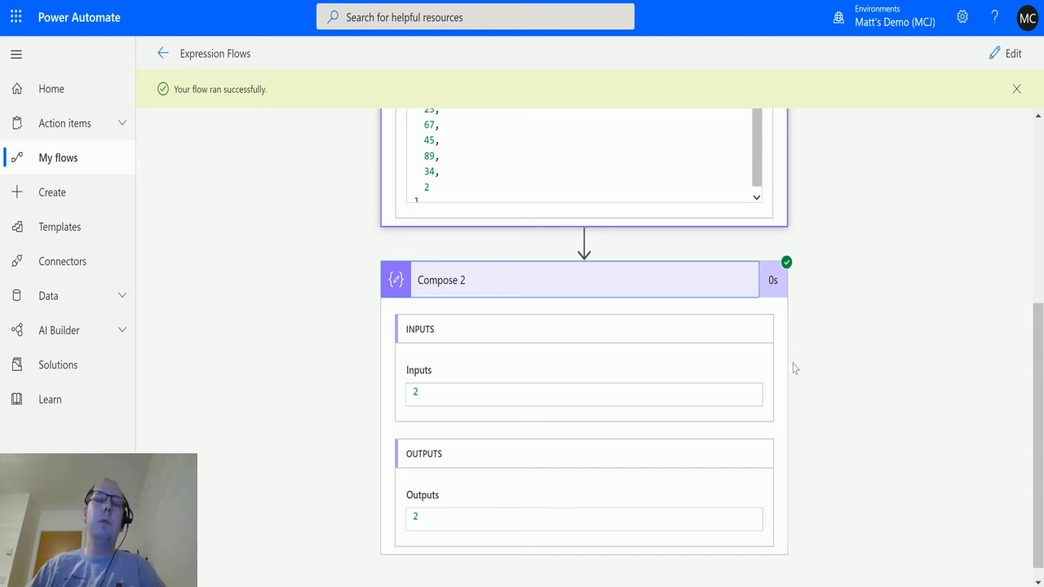